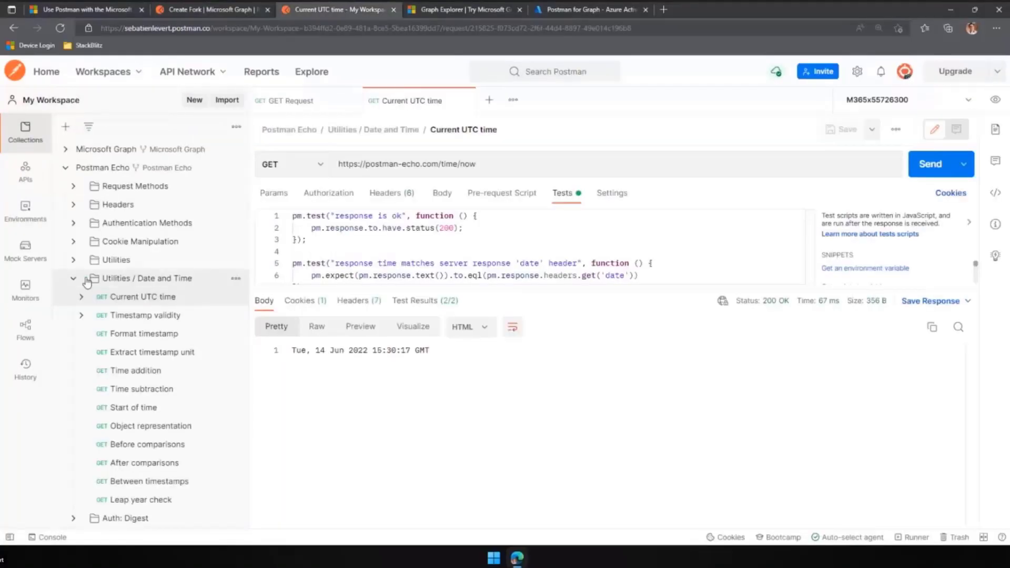
Collapse the Date and Time folder and Postman Echo collection and close the open request tabs.
{"action": "left_click", "coordinate": [73, 278]}
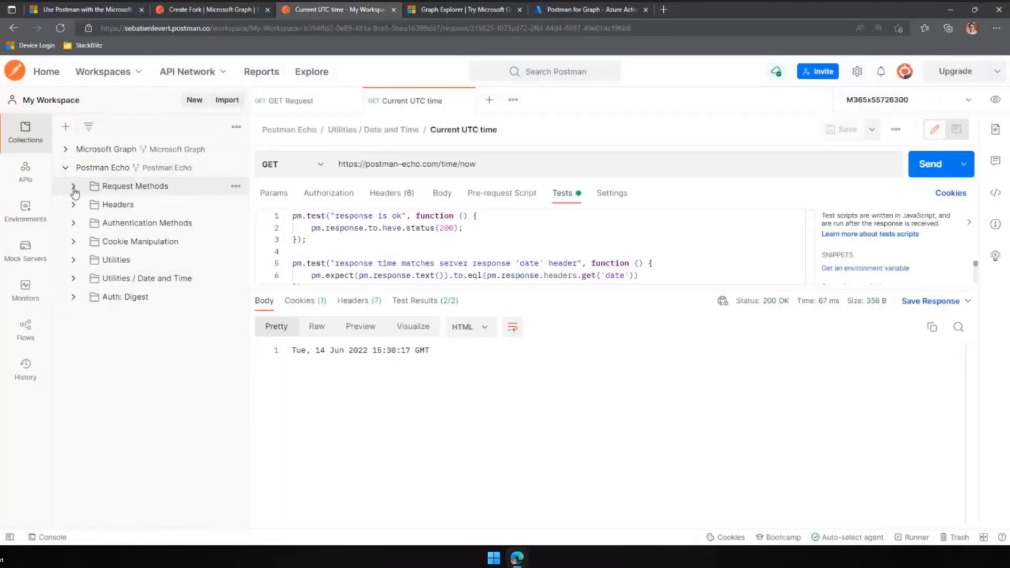
{"action": "left_click", "coordinate": [64, 168]}
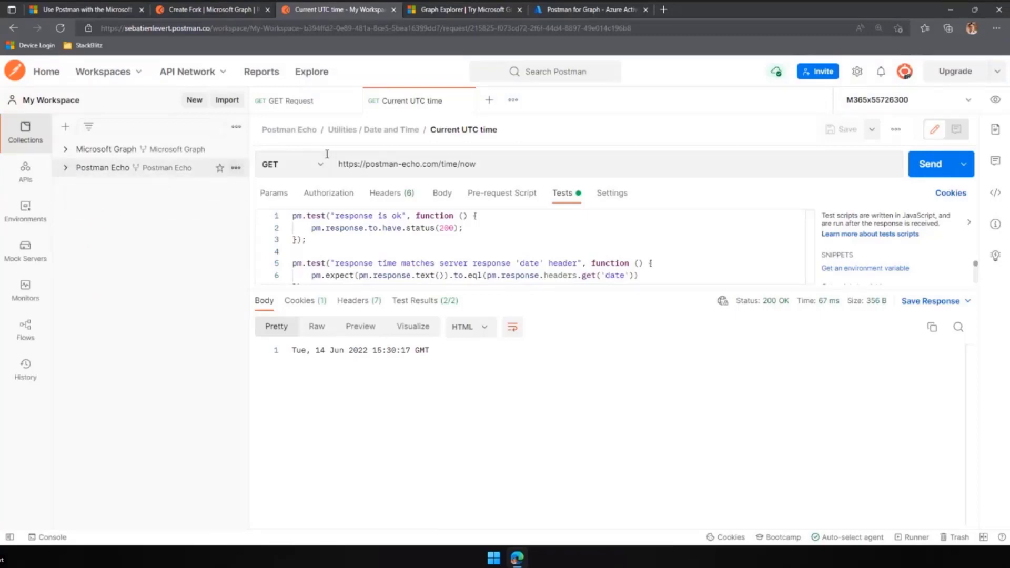
{"action": "left_click", "coordinate": [65, 167]}
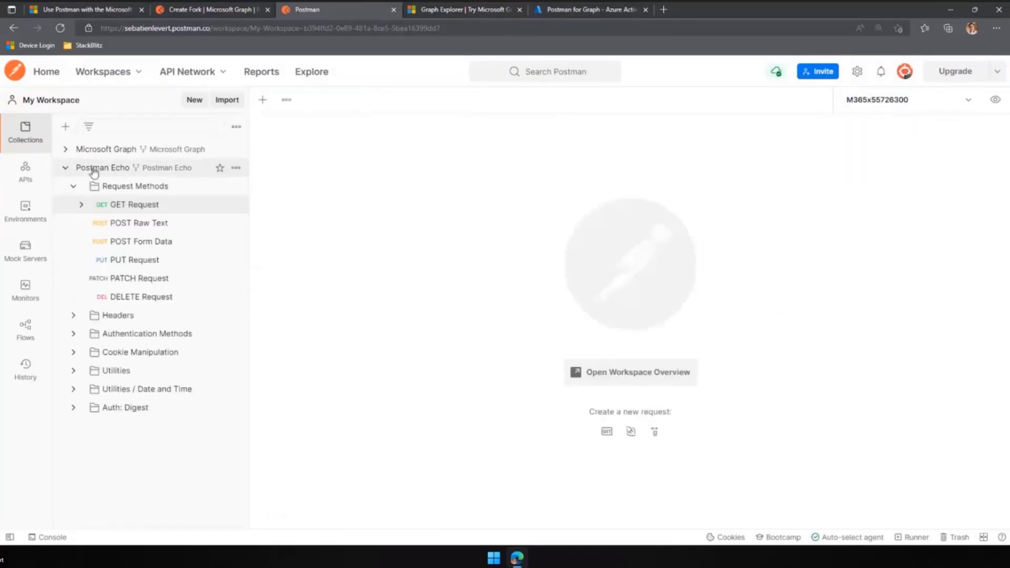
{"action": "left_click", "coordinate": [64, 167]}
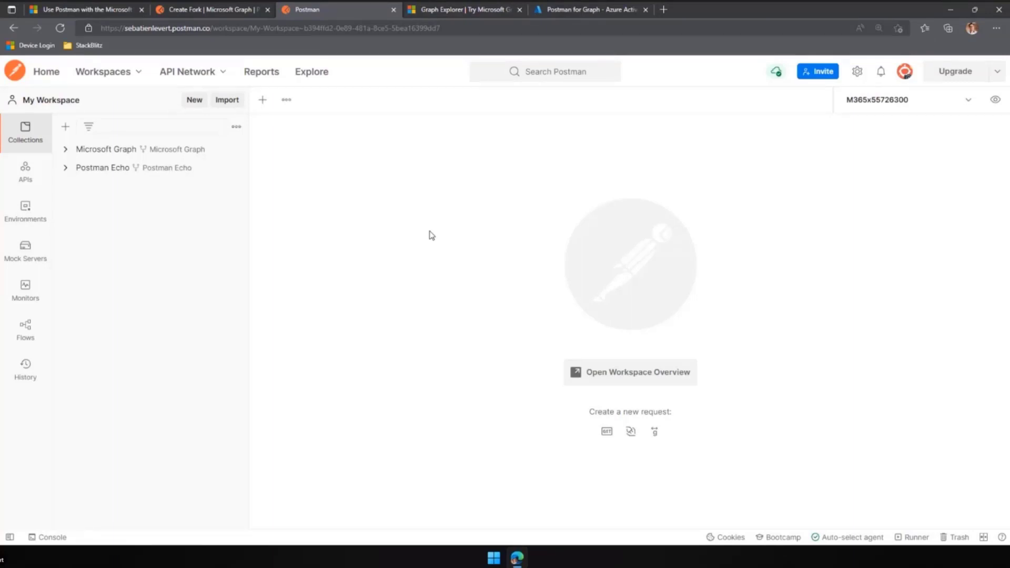
Expand Postman Echo's Request Methods folder to reach the GET Request.
{"action": "left_click", "coordinate": [102, 167]}
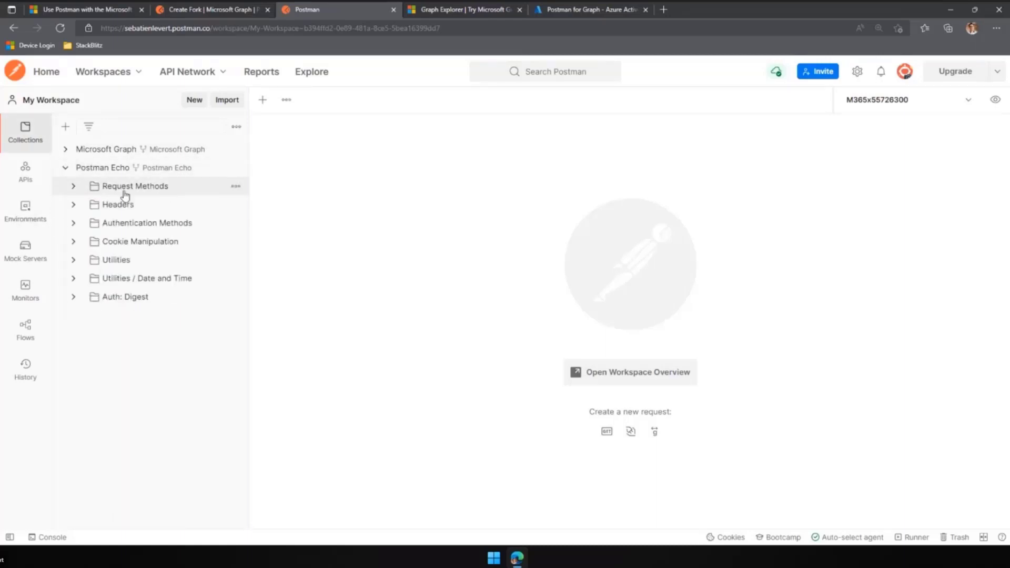
{"action": "mouse_move", "coordinate": [134, 185]}
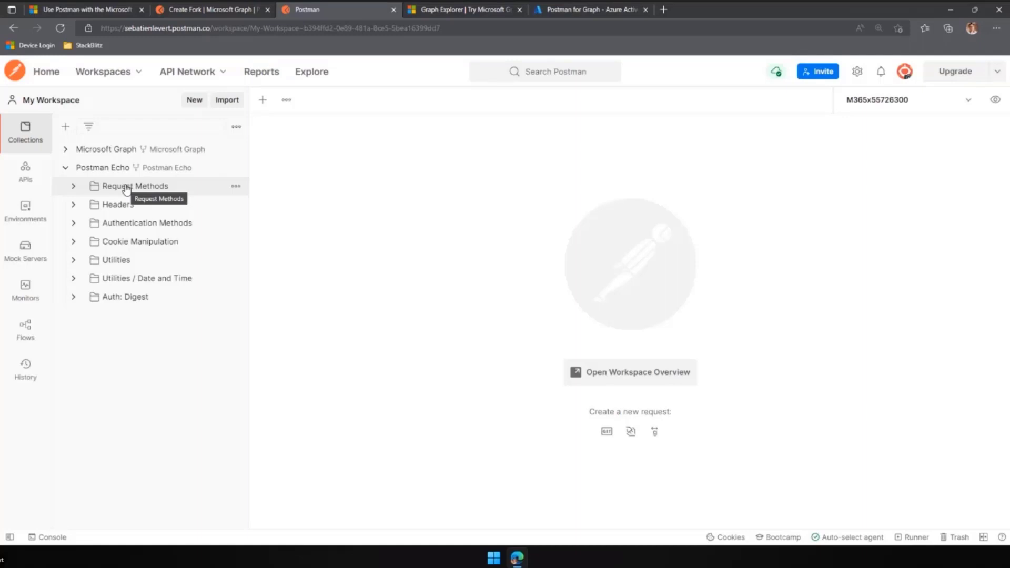
{"action": "left_click", "coordinate": [135, 185]}
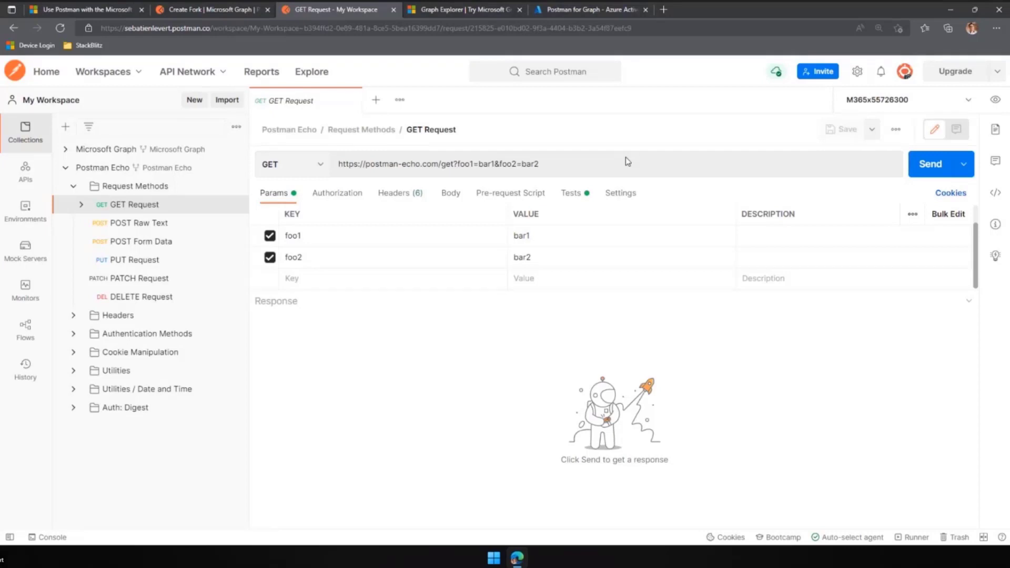
Send the GET Request and get 200 OK echoing foo1=bar1 and foo2=bar2.
{"action": "left_click", "coordinate": [290, 164]}
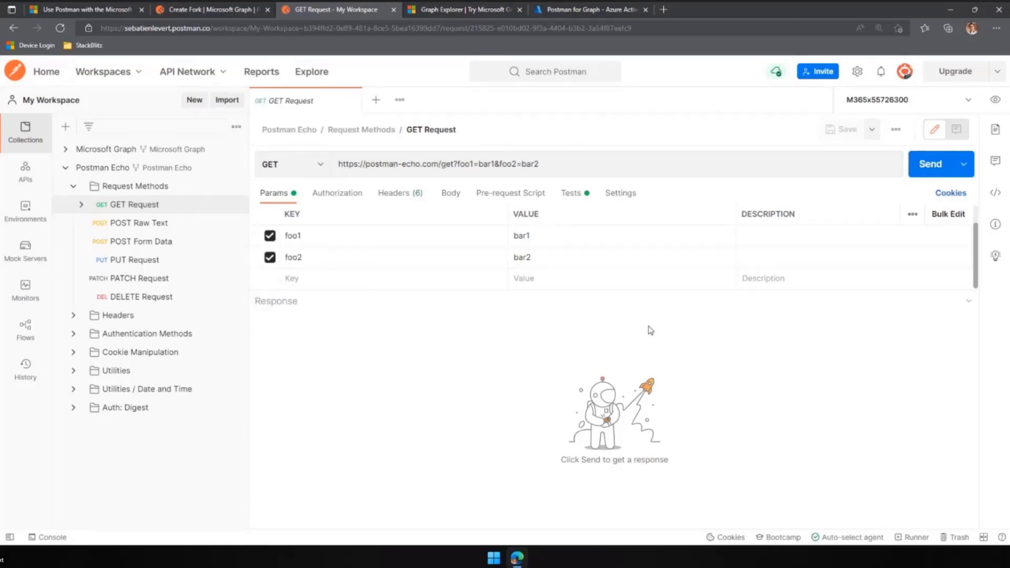
{"action": "left_click", "coordinate": [928, 165]}
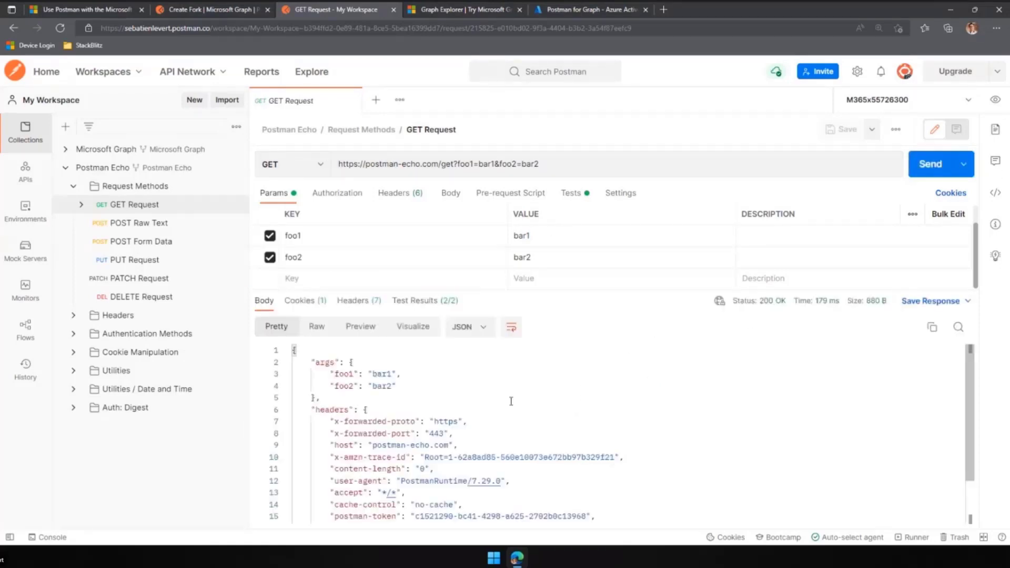
{"action": "mouse_move", "coordinate": [595, 299]}
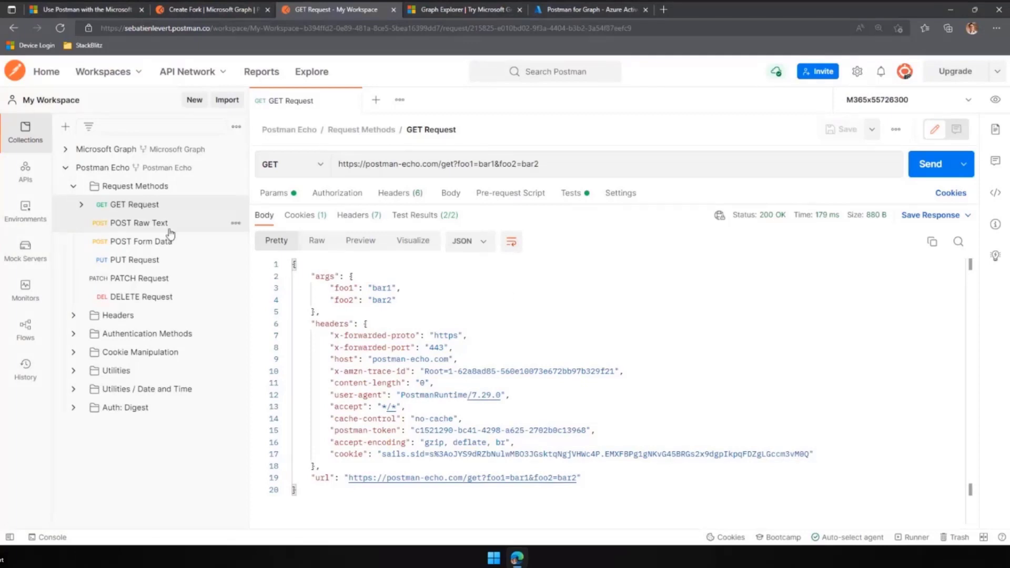
Send the POST Raw Text request and get 200 OK echoing its body sentence in data.
{"action": "left_click", "coordinate": [138, 223]}
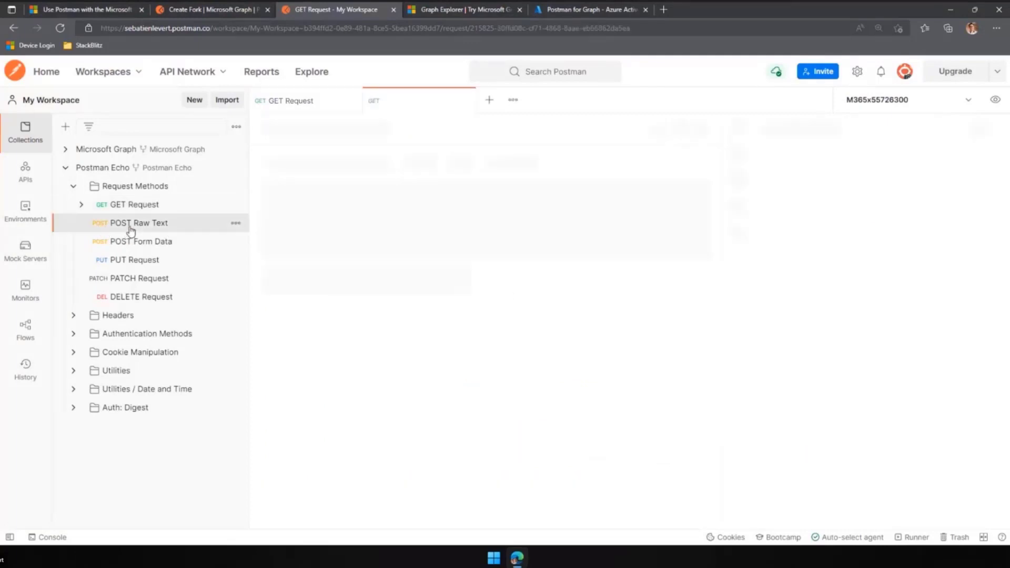
{"action": "left_click", "coordinate": [138, 222]}
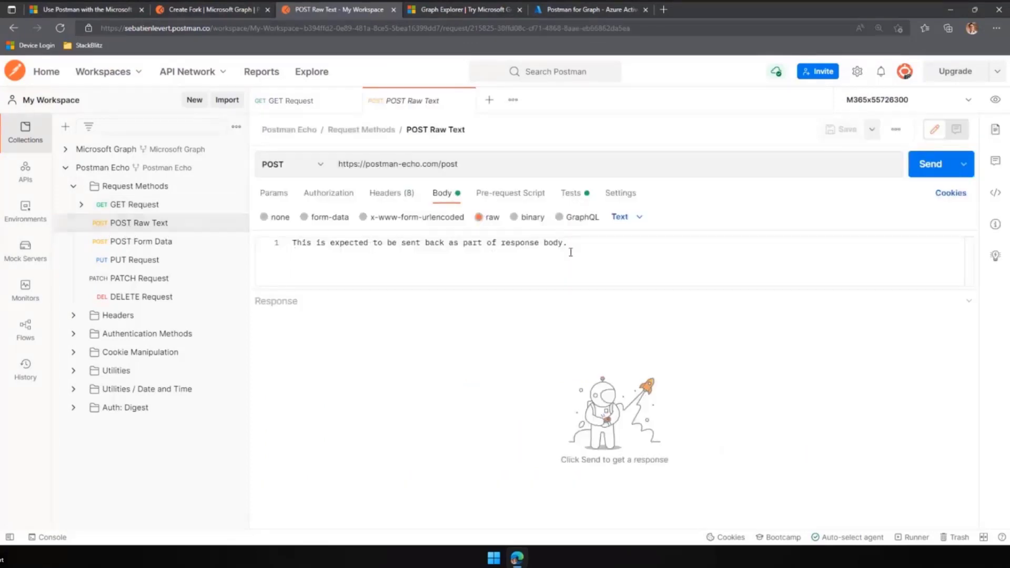
{"action": "triple_click", "coordinate": [425, 243]}
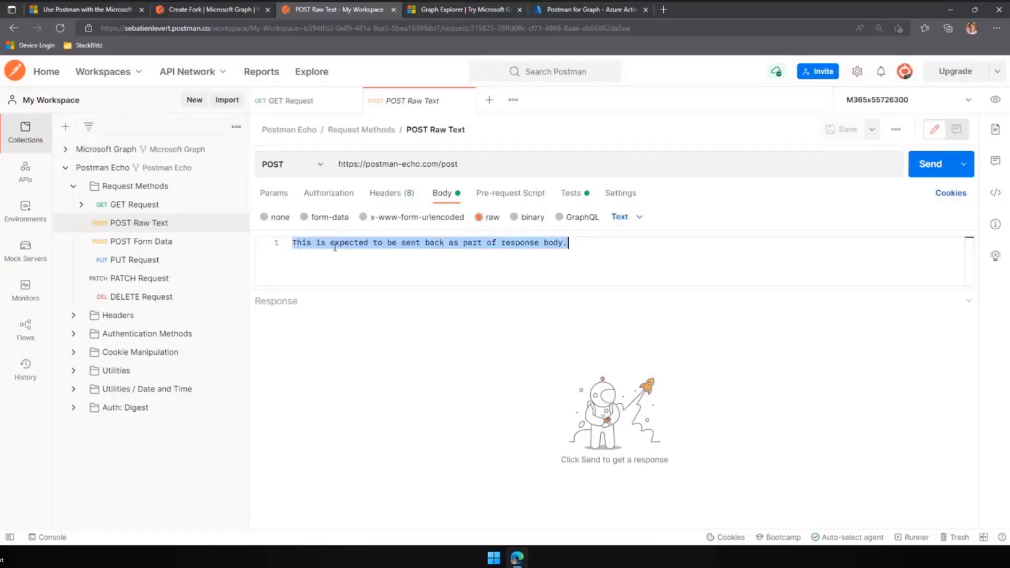
{"action": "mouse_move", "coordinate": [940, 173]}
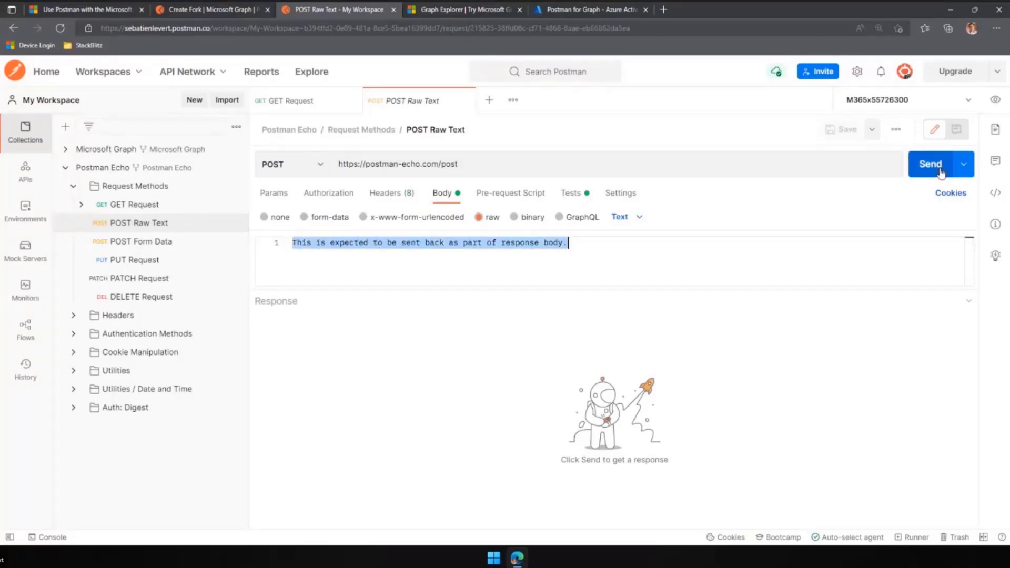
{"action": "left_click", "coordinate": [930, 164]}
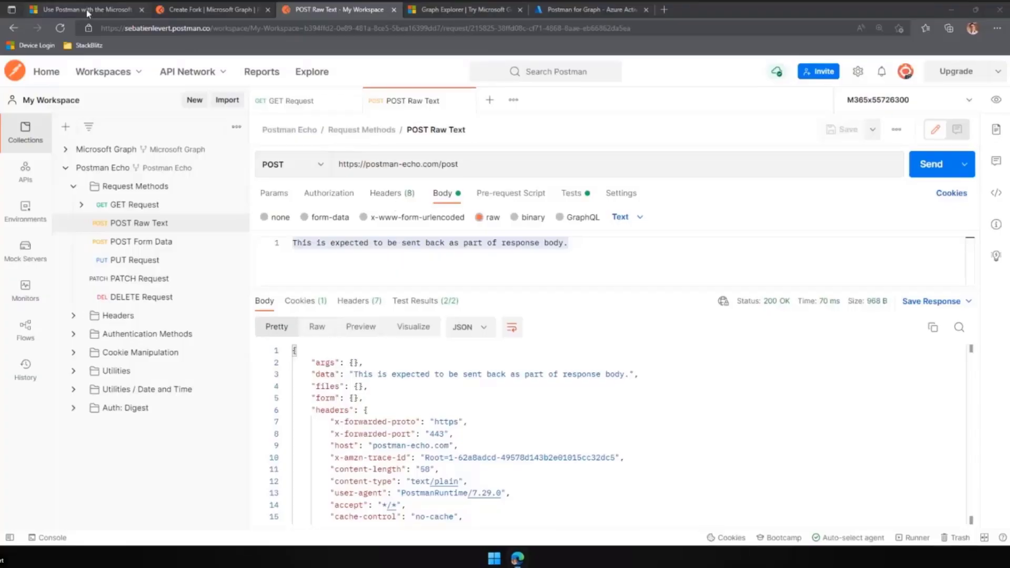
Review Step 1 of the Use Postman article, then switch to the Fork collection page.
{"action": "left_click", "coordinate": [81, 9]}
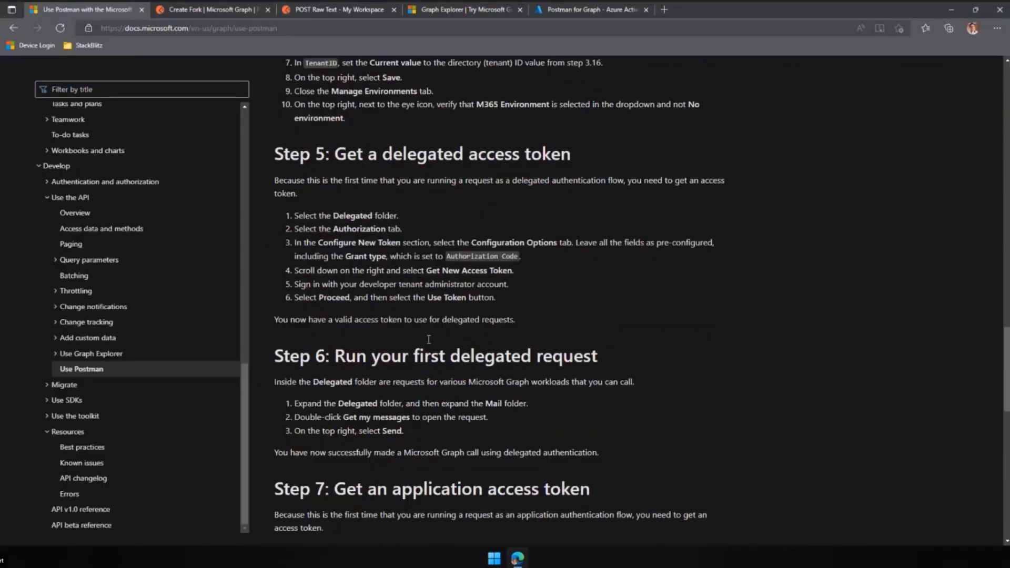
{"action": "scroll", "scroll_direction": "down", "scroll_amount": 3}
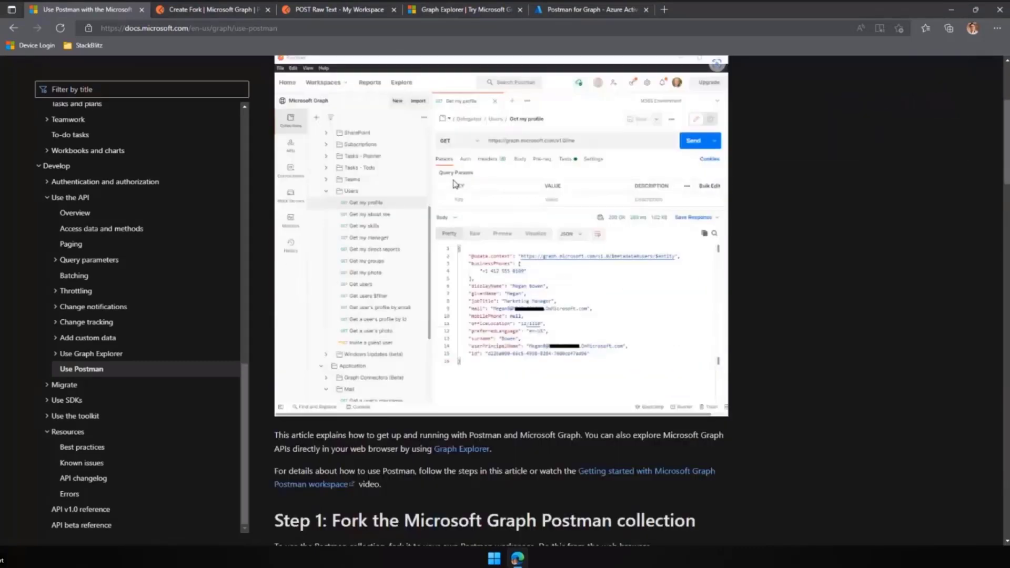
{"action": "scroll", "scroll_direction": "down", "scroll_amount": 3}
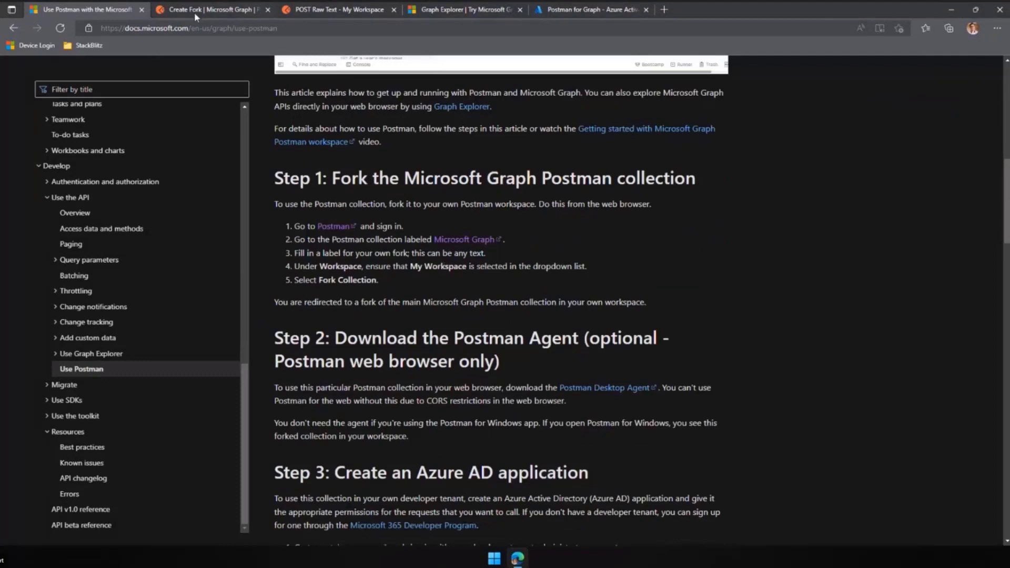
{"action": "left_click", "coordinate": [213, 9]}
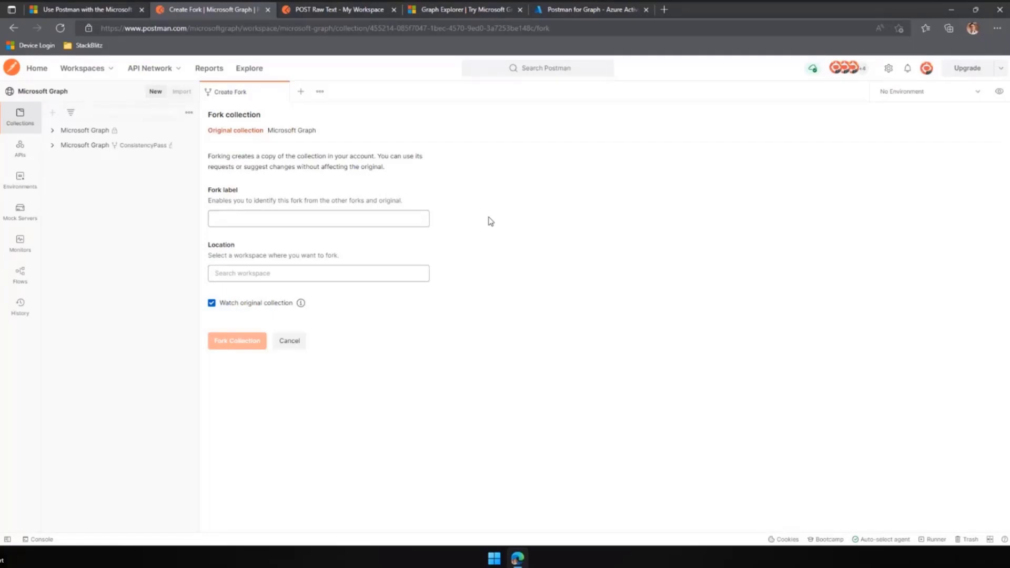
Return to the Use Postman guide at Steps 2 and 3 on the Azure AD application.
{"action": "left_click", "coordinate": [84, 9]}
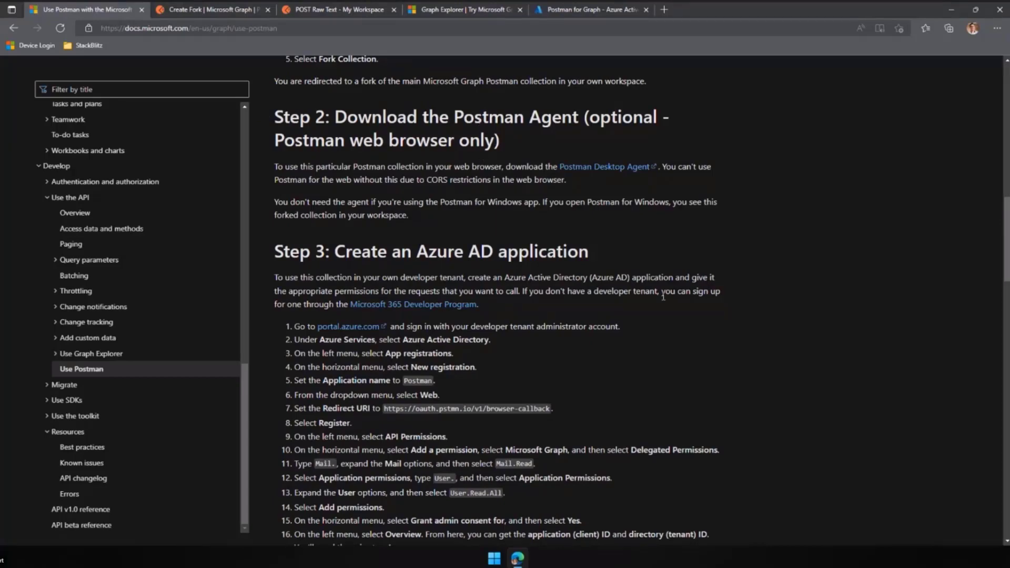
Zoom the browser page in on Step 3: Create an Azure AD application.
{"action": "left_click", "coordinate": [879, 27]}
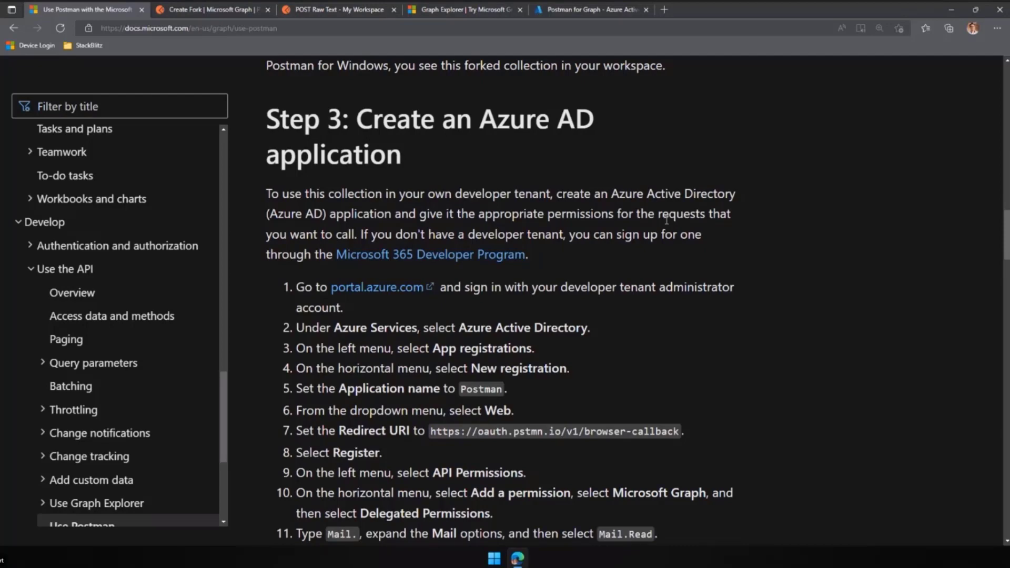
{"action": "scroll", "scroll_direction": "down", "scroll_amount": 3}
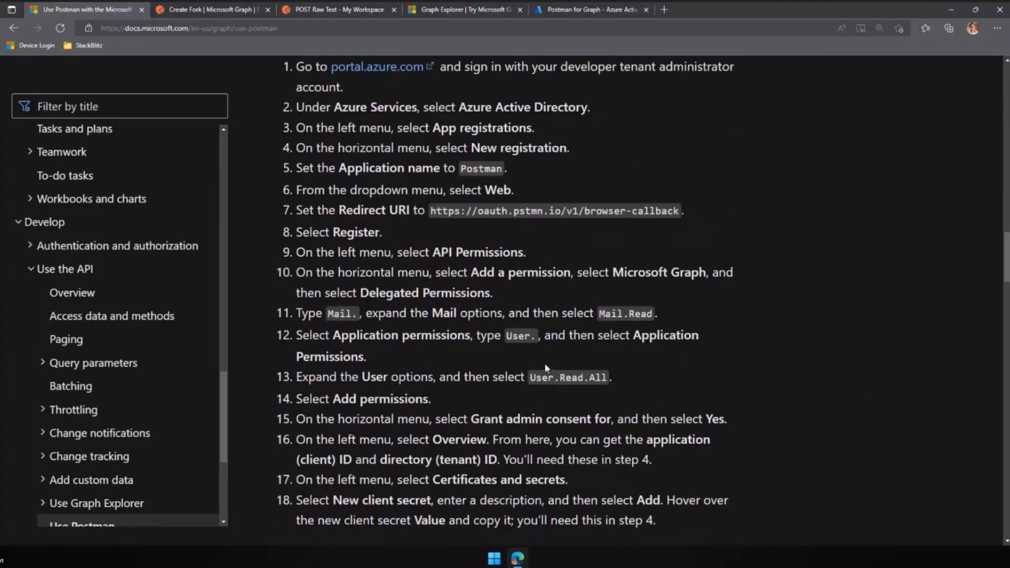
{"action": "scroll", "scroll_direction": "down", "scroll_amount": 3}
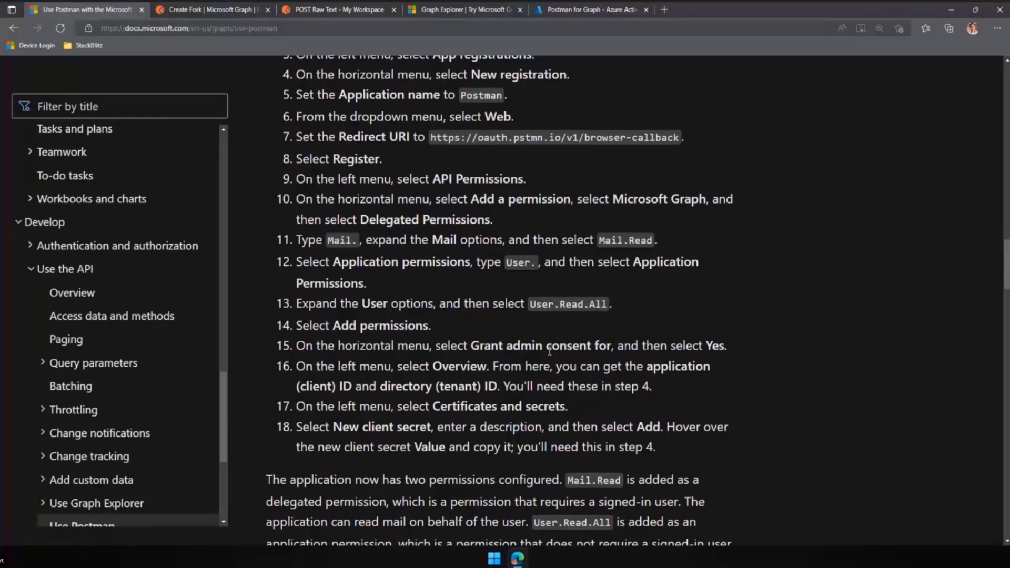
{"action": "scroll", "scroll_direction": "down", "scroll_amount": 3}
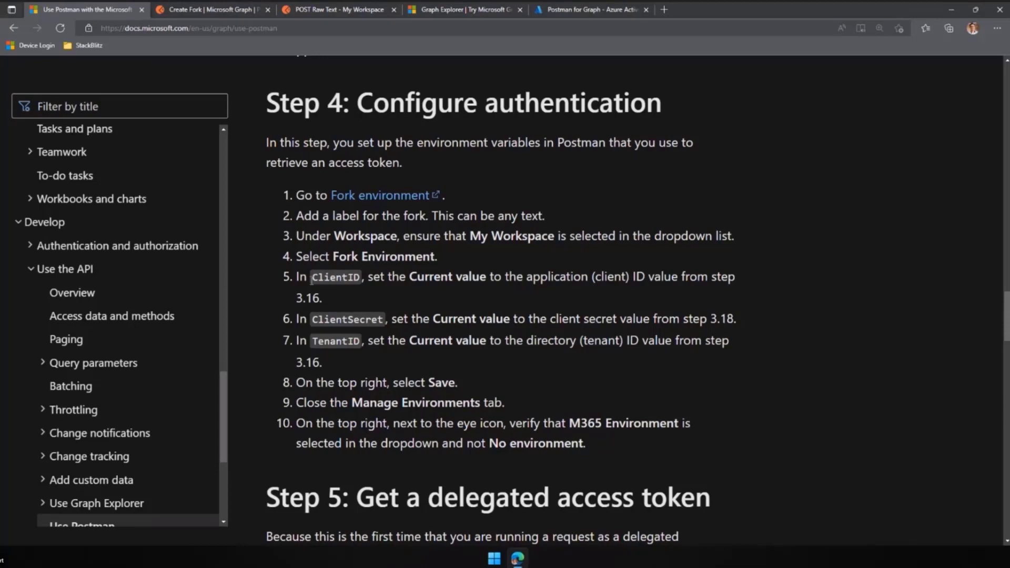
{"action": "scroll", "scroll_direction": "down", "scroll_amount": 3}
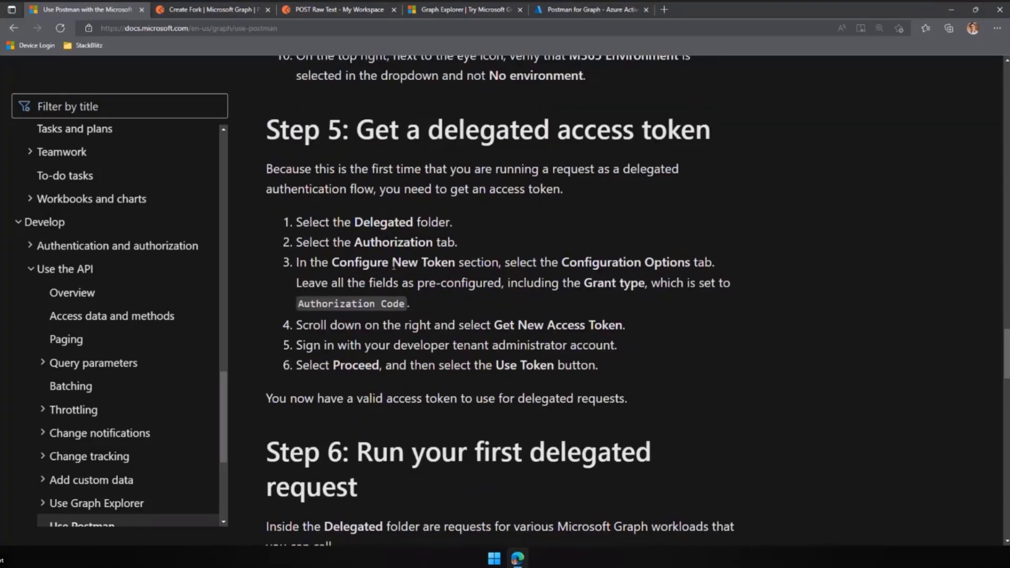
{"action": "scroll", "scroll_direction": "down", "scroll_amount": 3}
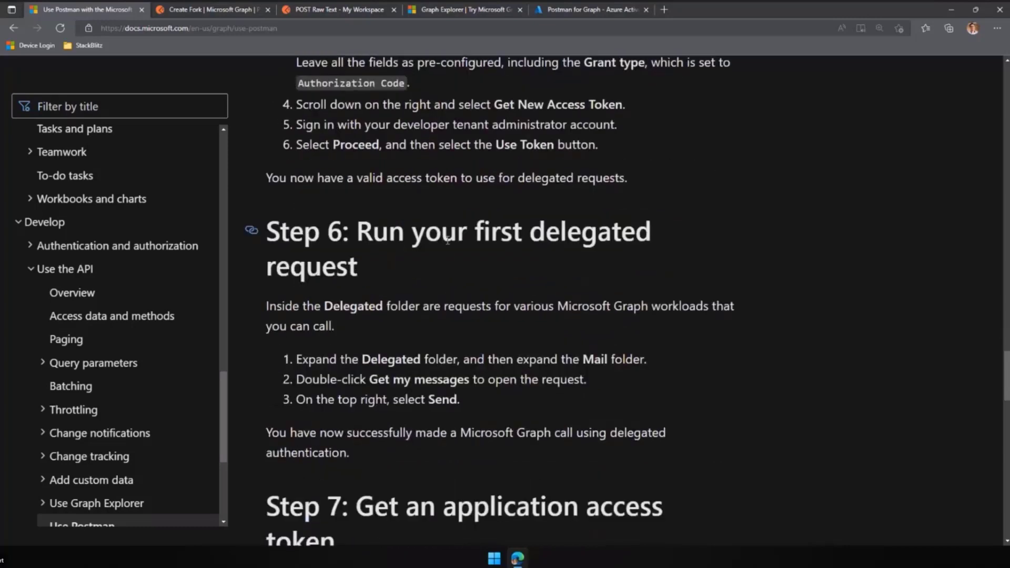
{"action": "scroll", "scroll_direction": "down", "scroll_amount": 3}
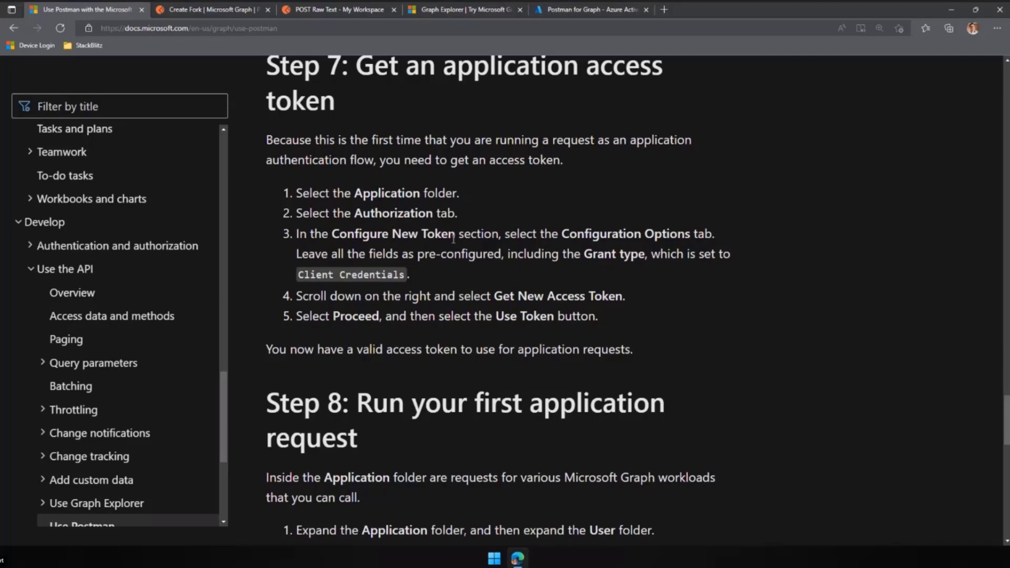
Close the POST Raw Text tab in Postman and expand the Microsoft Graph collection.
{"action": "left_click", "coordinate": [334, 10]}
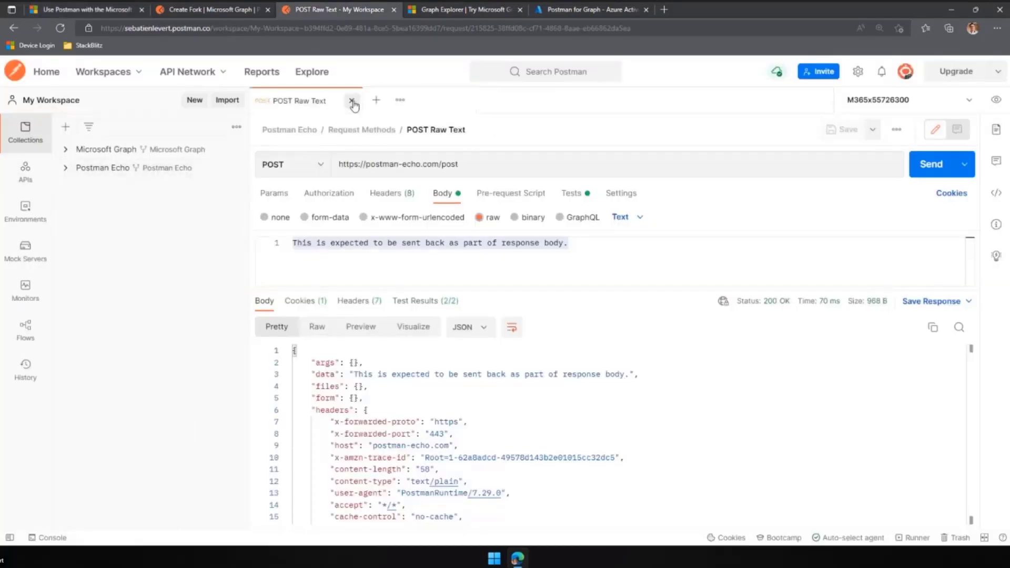
{"action": "left_click", "coordinate": [353, 100]}
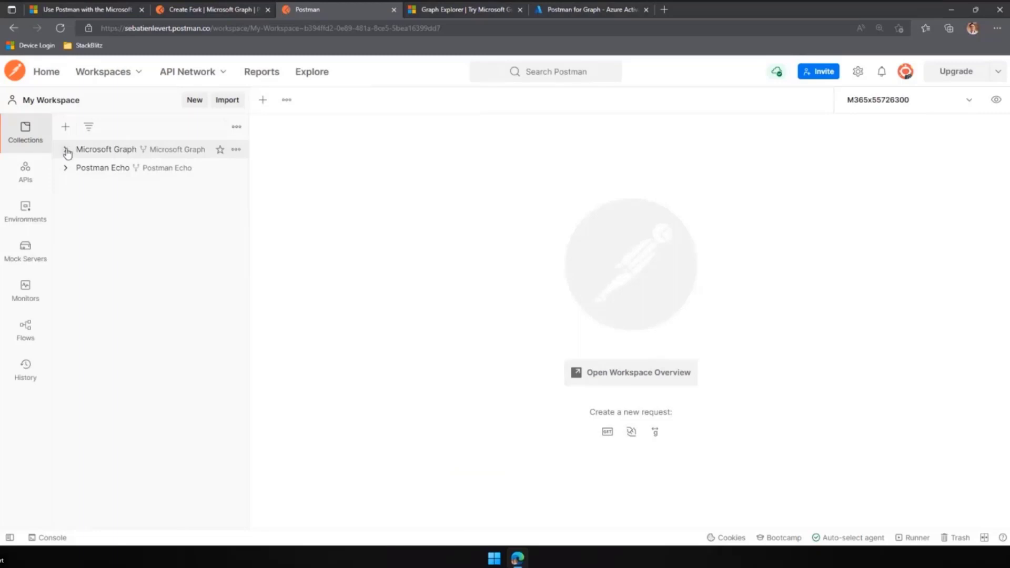
{"action": "left_click", "coordinate": [65, 148]}
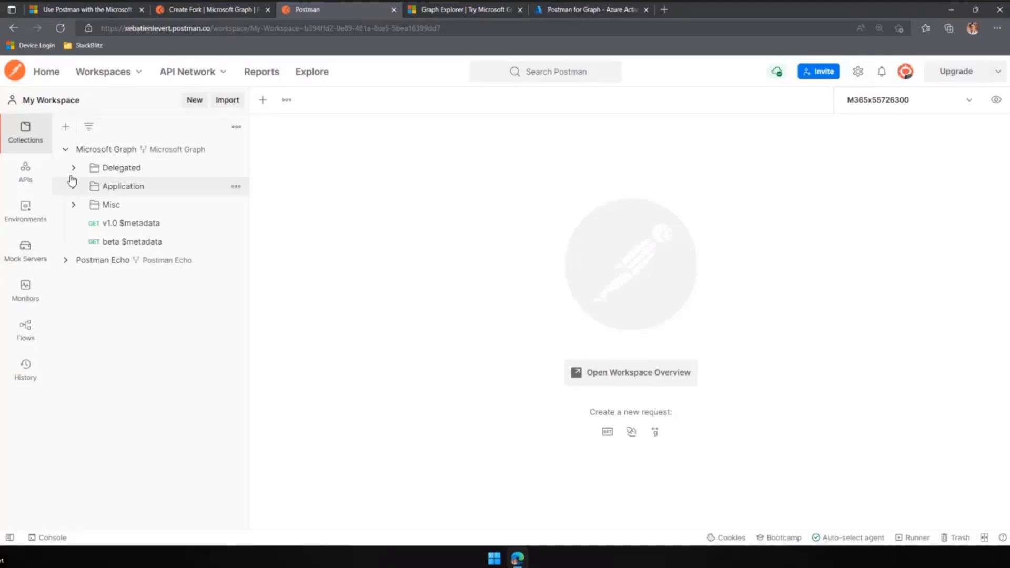
Expand the Delegated and Application folders and view the Batch folder's settings.
{"action": "left_click", "coordinate": [121, 167]}
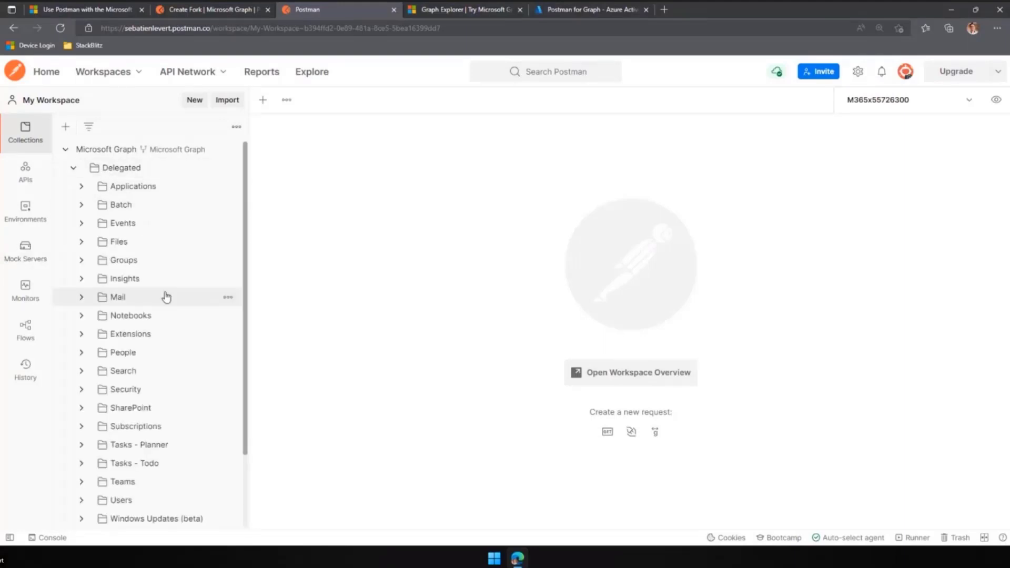
{"action": "mouse_move", "coordinate": [121, 167]}
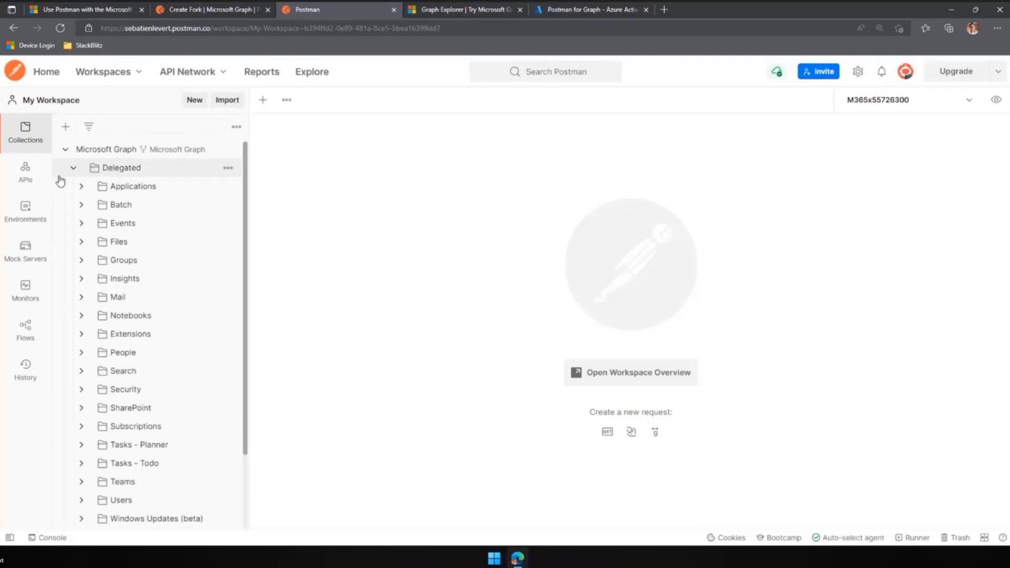
{"action": "left_click", "coordinate": [133, 186]}
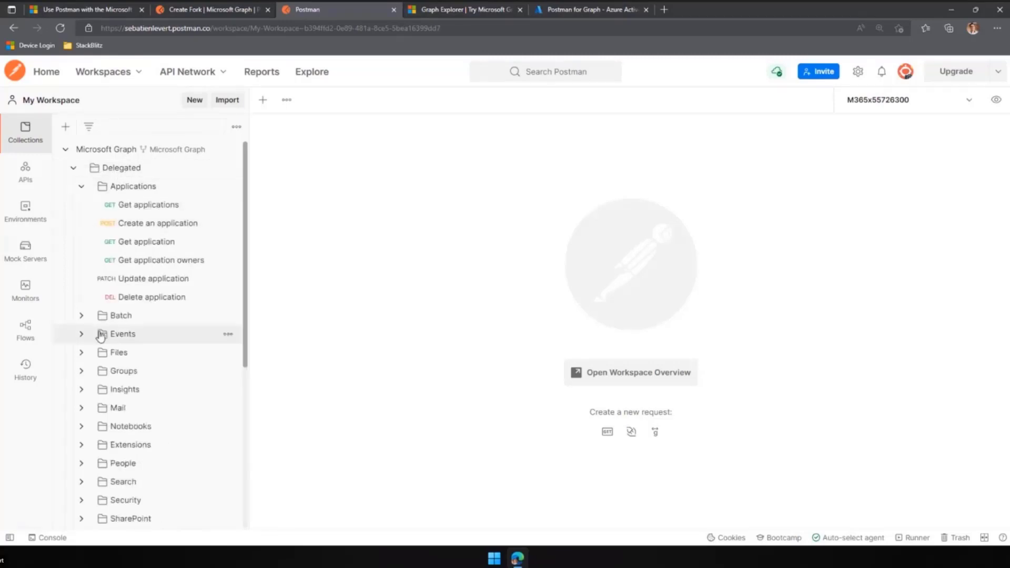
{"action": "left_click", "coordinate": [120, 314]}
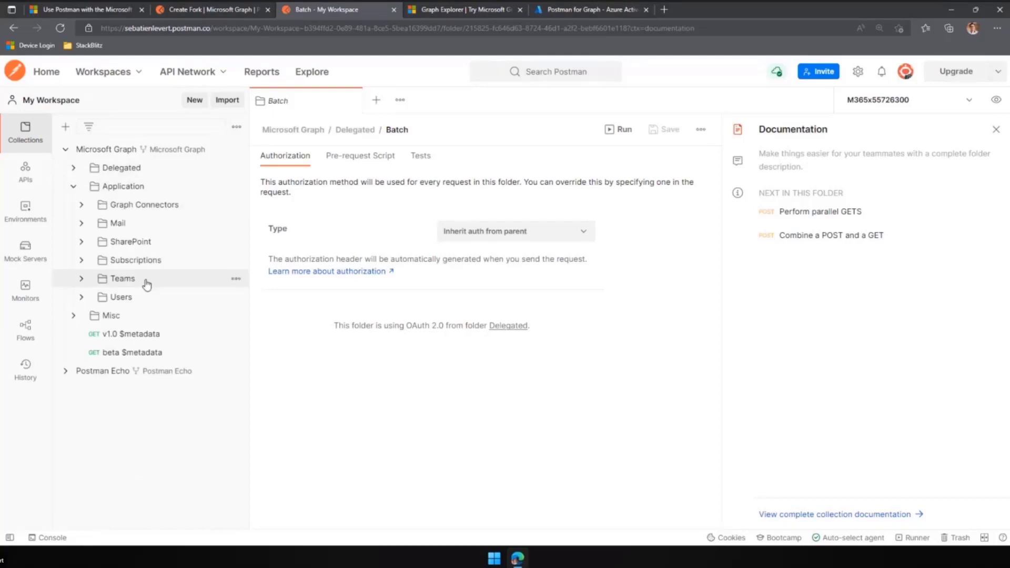
{"action": "mouse_move", "coordinate": [162, 290]}
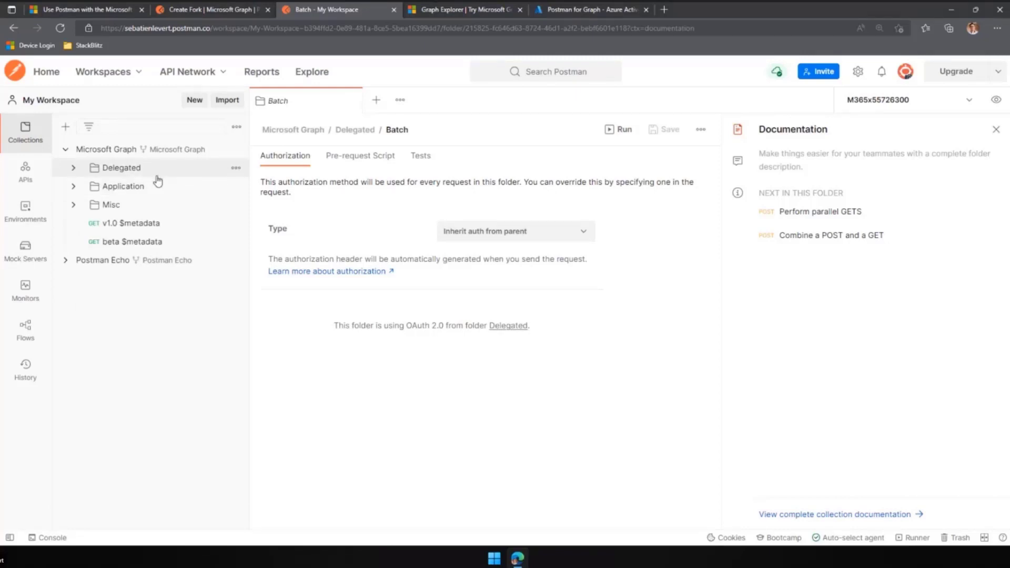
Get a new access token on the Delegated folder with the tenant admin account and use it.
{"action": "left_click", "coordinate": [120, 167]}
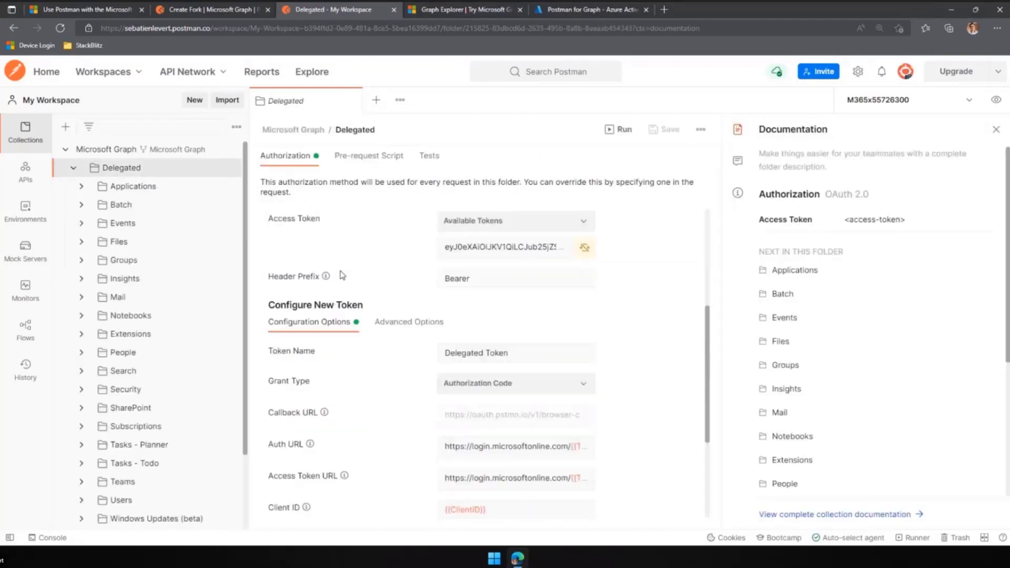
{"action": "scroll", "scroll_direction": "up", "scroll_amount": 3}
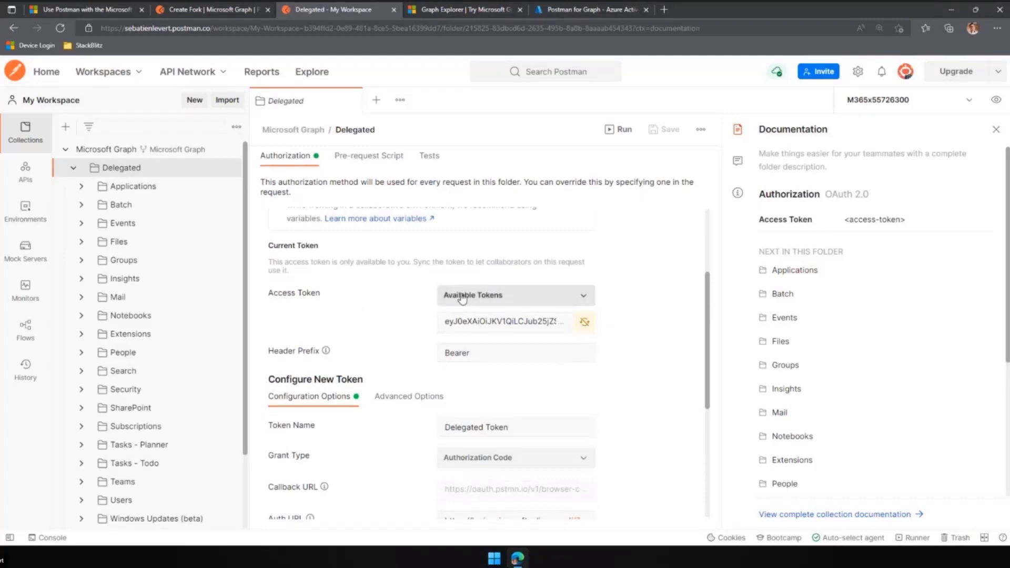
{"action": "scroll", "scroll_direction": "down", "scroll_amount": 3}
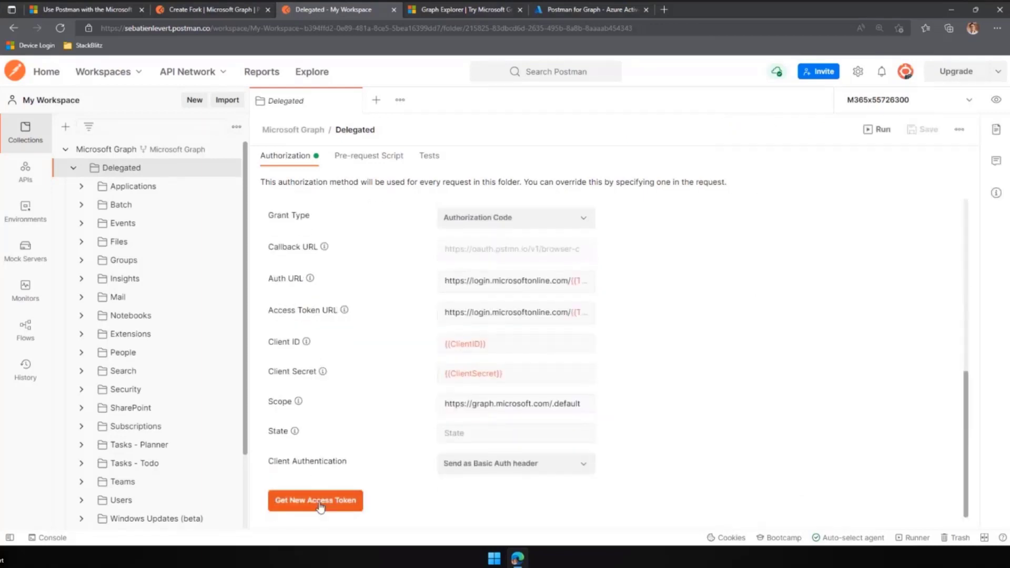
{"action": "left_click", "coordinate": [314, 499]}
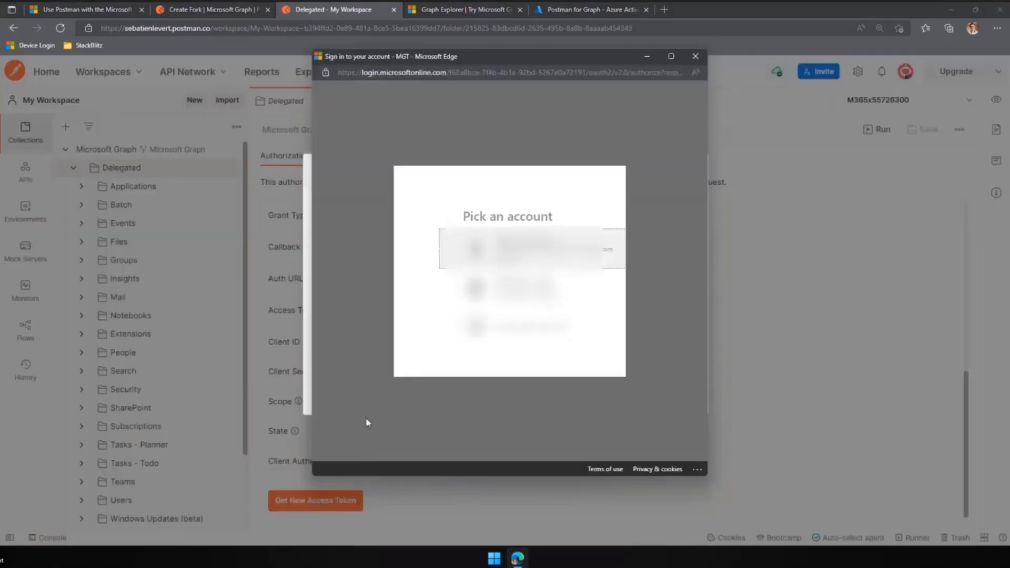
{"action": "left_click", "coordinate": [507, 250]}
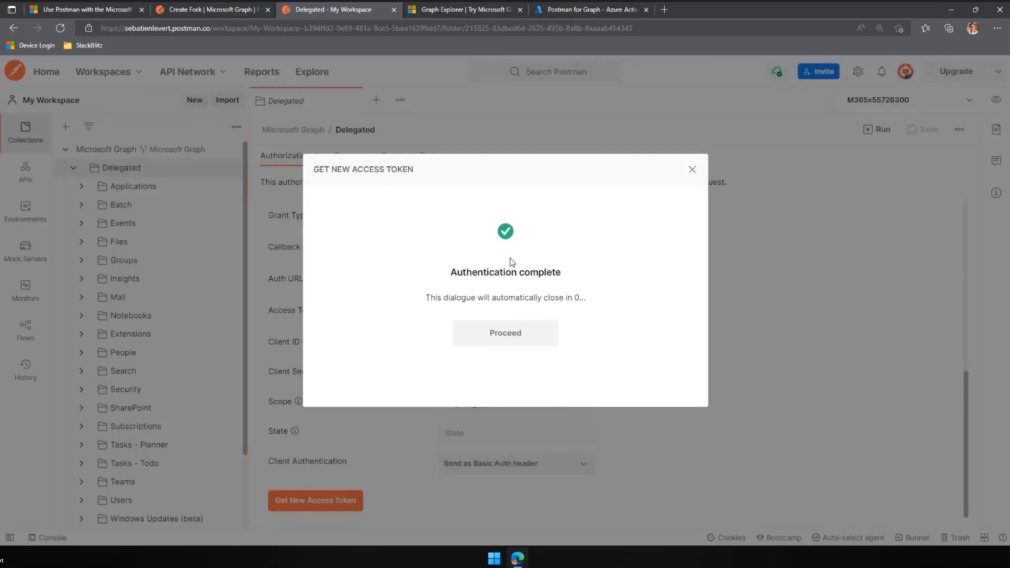
{"action": "left_click", "coordinate": [505, 334]}
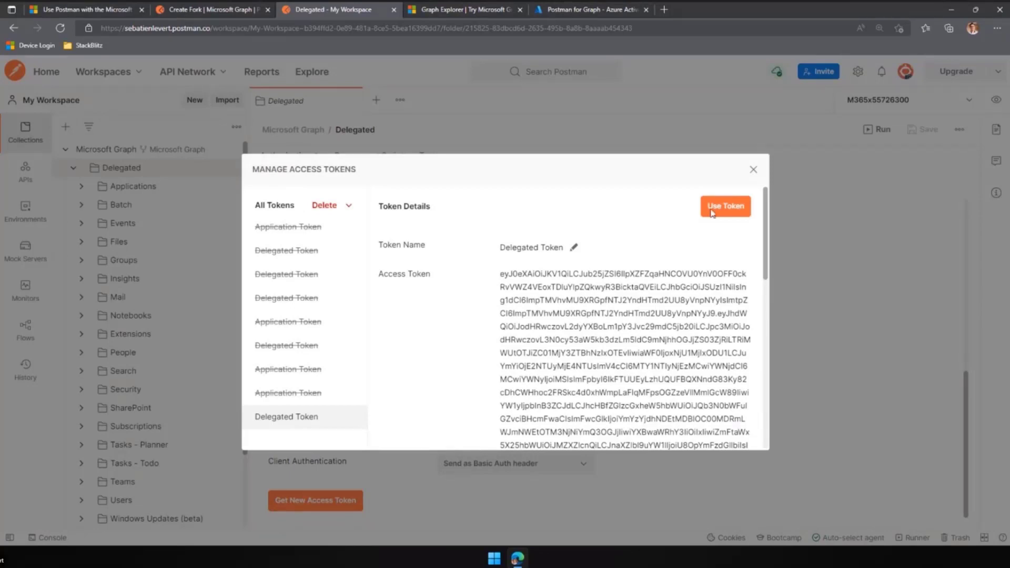
{"action": "left_click", "coordinate": [725, 207]}
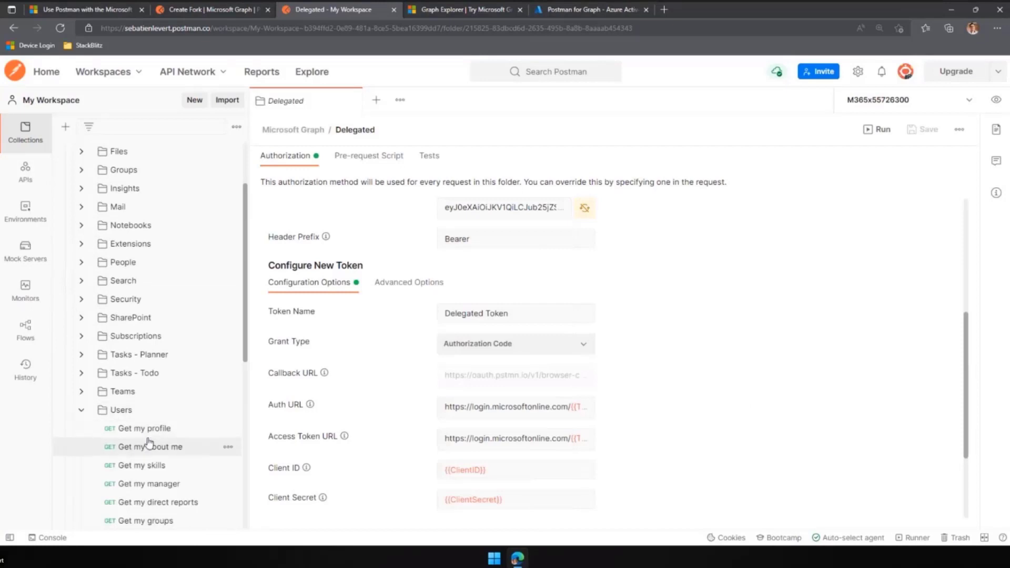
Send Get my profile on v1.0, then again against /beta/me, both returning 200 OK.
{"action": "left_click", "coordinate": [143, 428]}
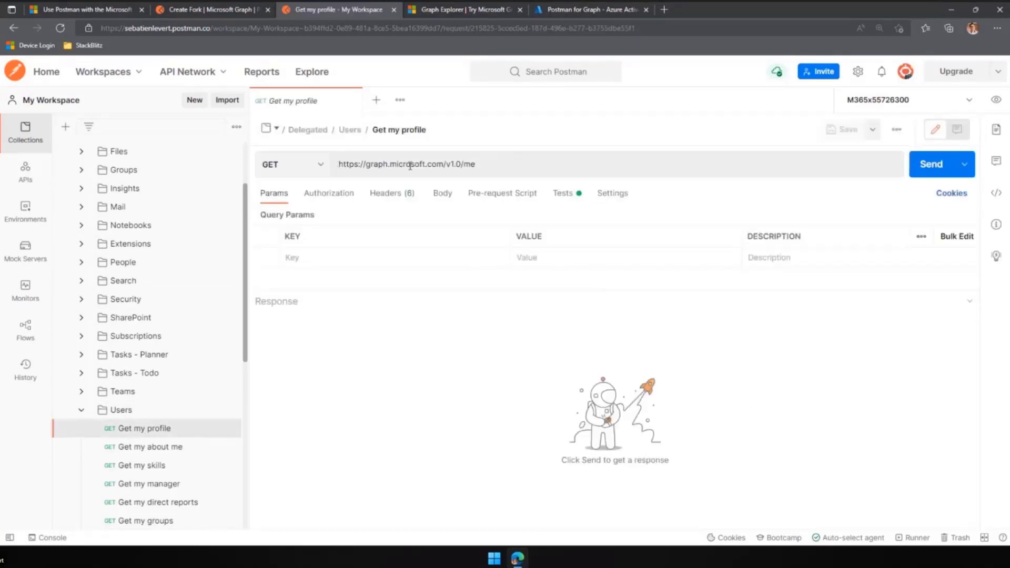
{"action": "mouse_move", "coordinate": [473, 174]}
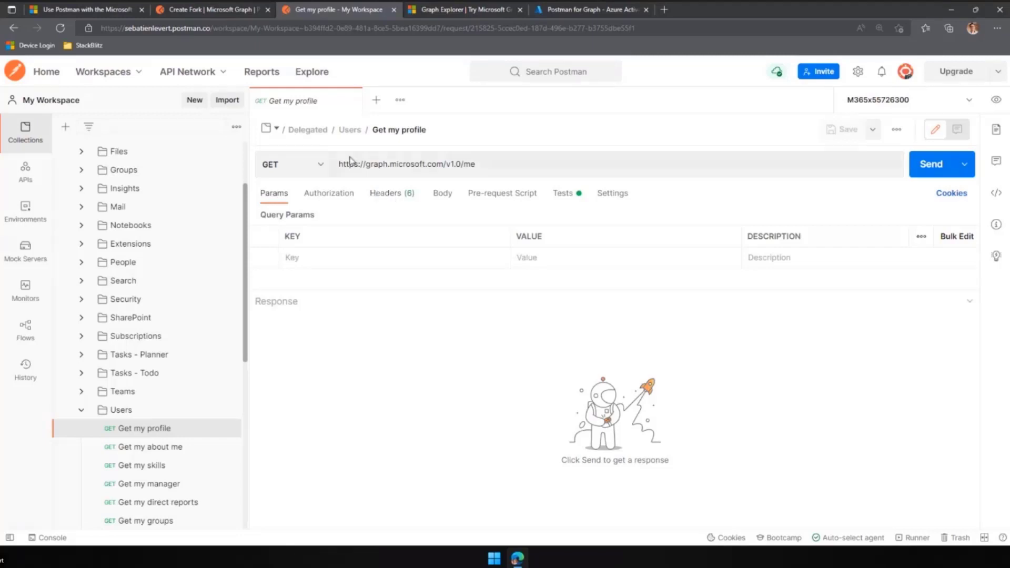
{"action": "left_click", "coordinate": [930, 164]}
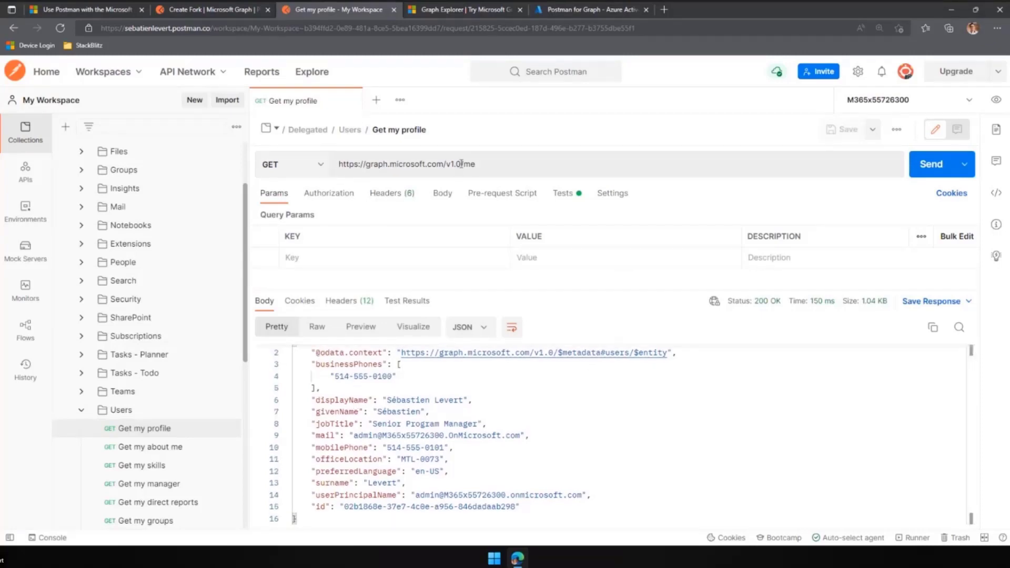
{"action": "type", "text": "b"}
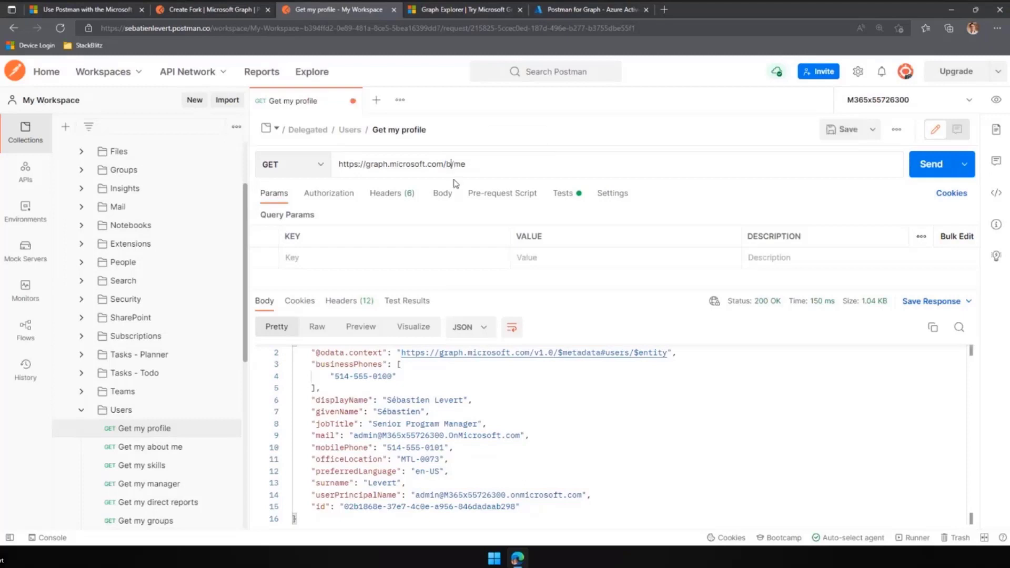
{"action": "type", "text": "eta"}
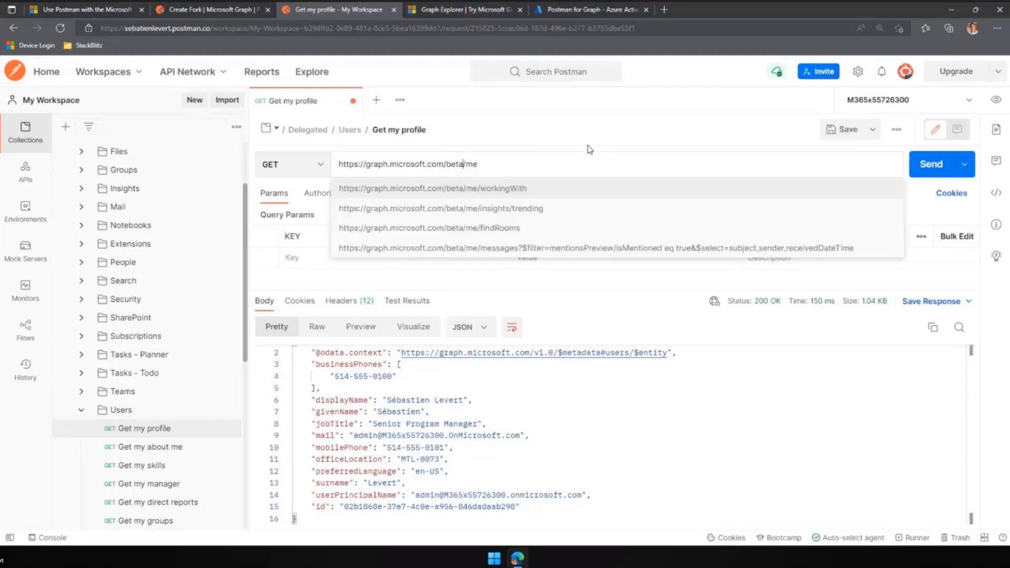
{"action": "left_click", "coordinate": [929, 164]}
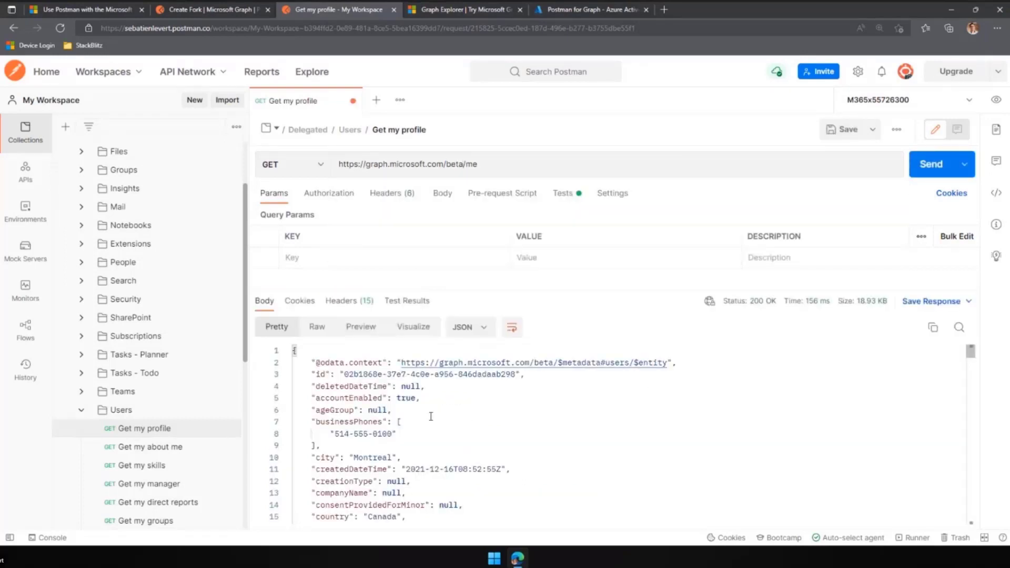
{"action": "scroll", "scroll_direction": "down", "scroll_amount": 3}
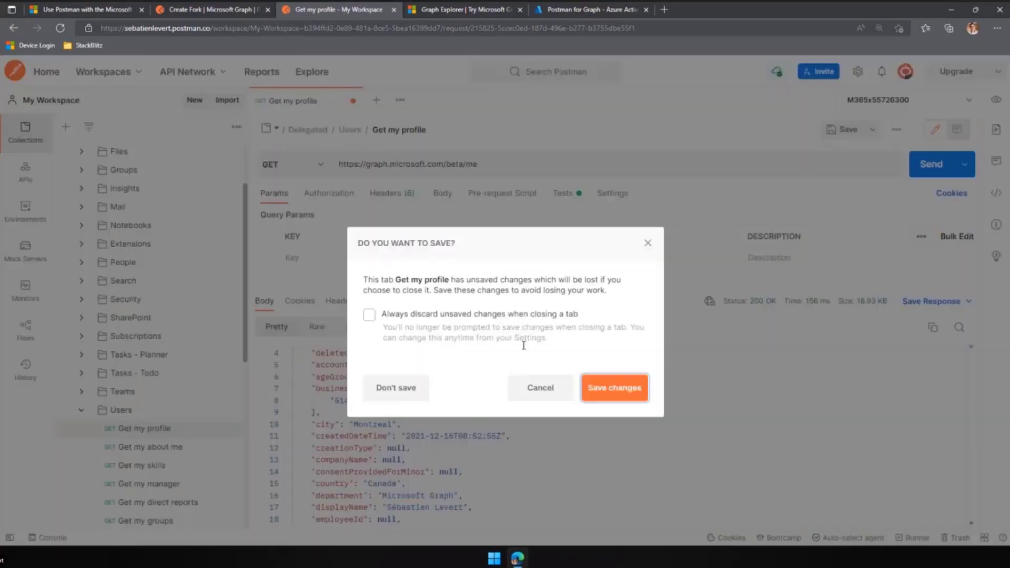
Discard the profile request changes and request a new app-only access token for the Application folder.
{"action": "left_click", "coordinate": [396, 387]}
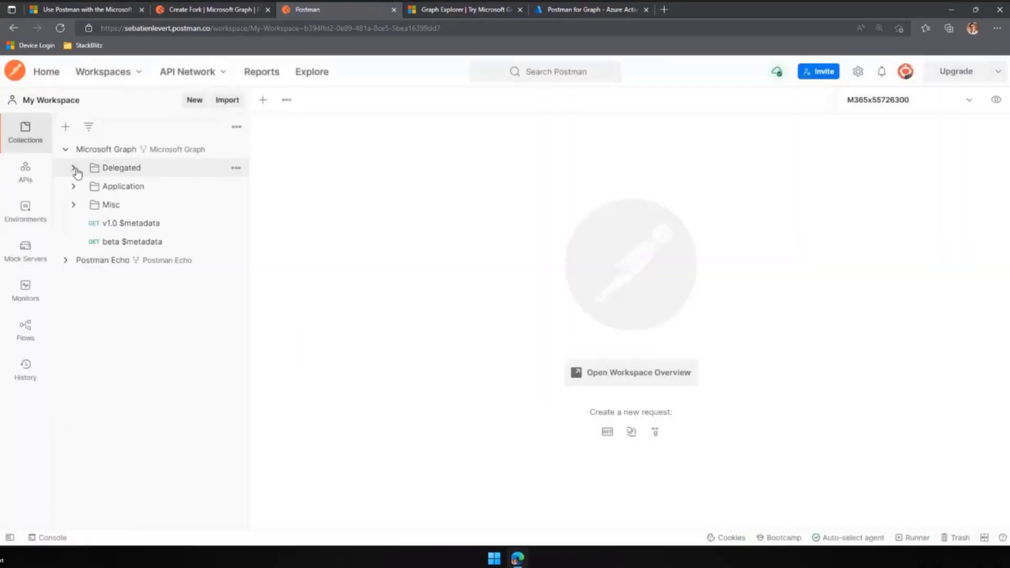
{"action": "left_click", "coordinate": [122, 186]}
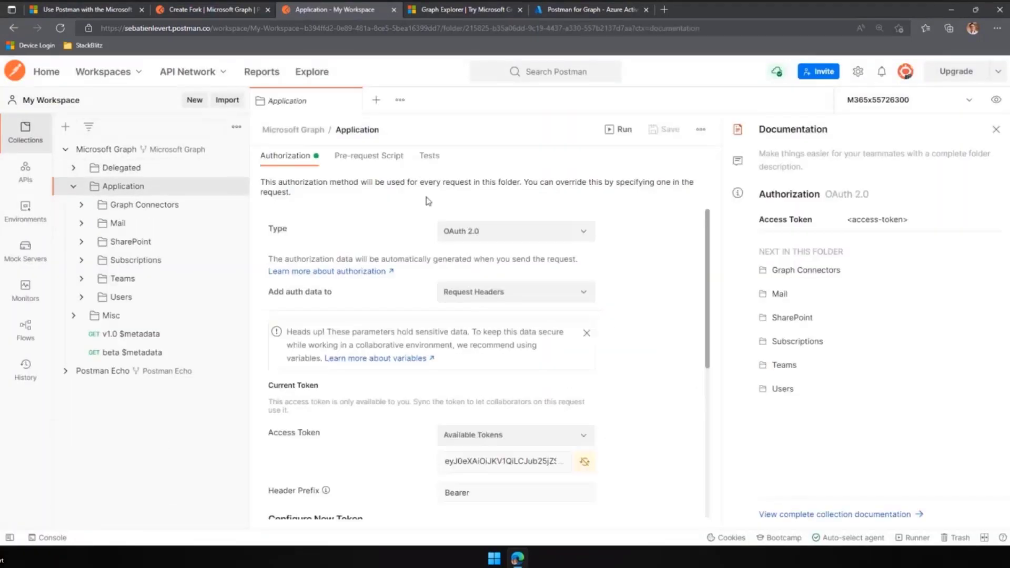
{"action": "scroll", "scroll_direction": "down", "scroll_amount": 3}
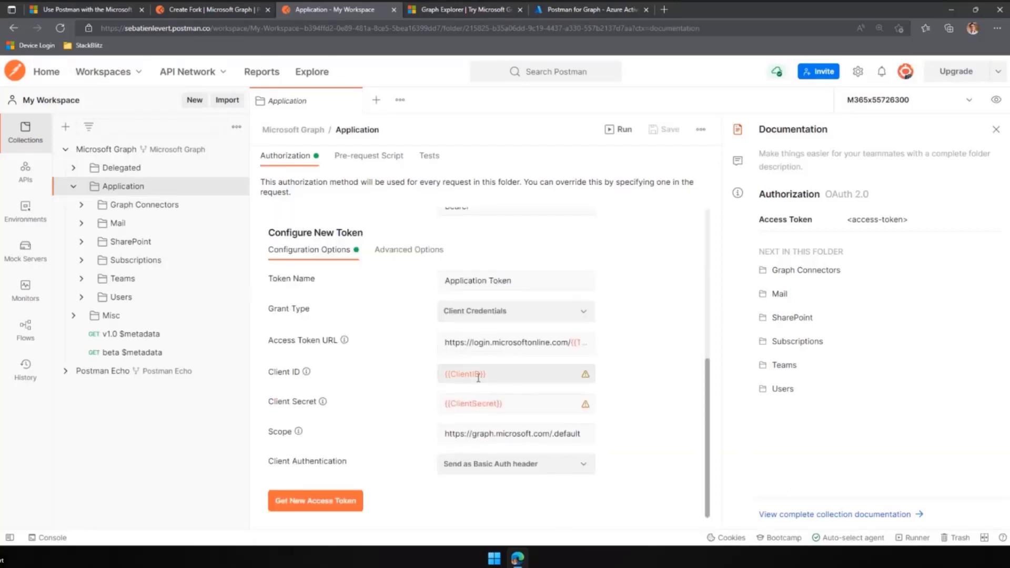
{"action": "mouse_move", "coordinate": [380, 377]}
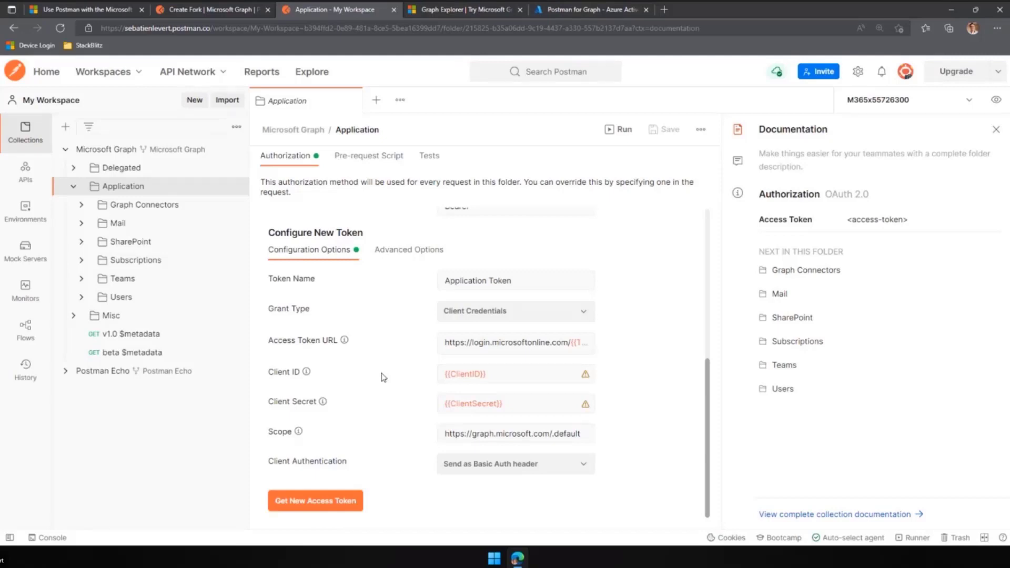
{"action": "left_click", "coordinate": [314, 501]}
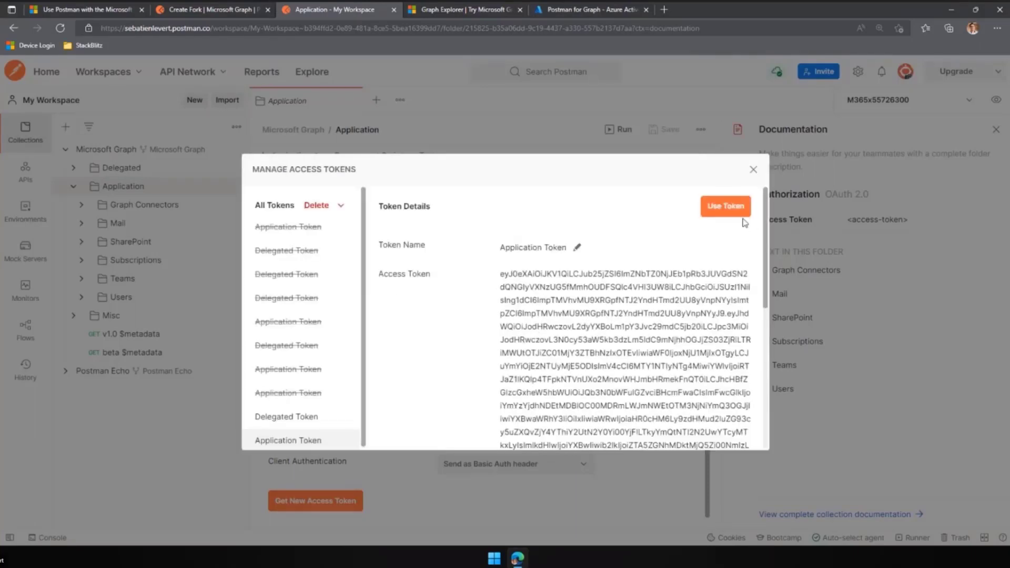
Use the new Application Token and send Get users, reviewing the 200 OK user list from /v1.0/users.
{"action": "left_click", "coordinate": [725, 206]}
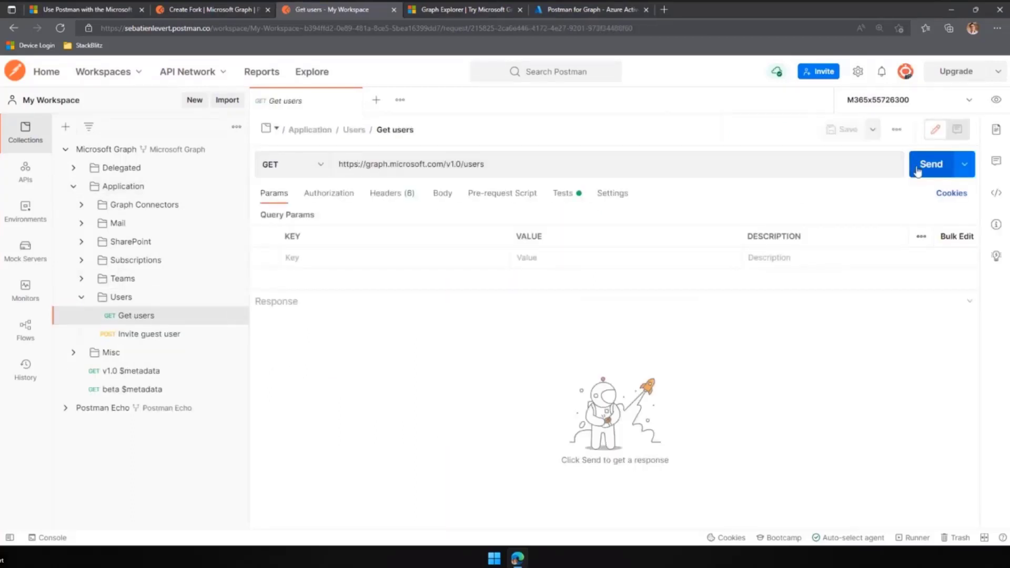
{"action": "left_click", "coordinate": [929, 164]}
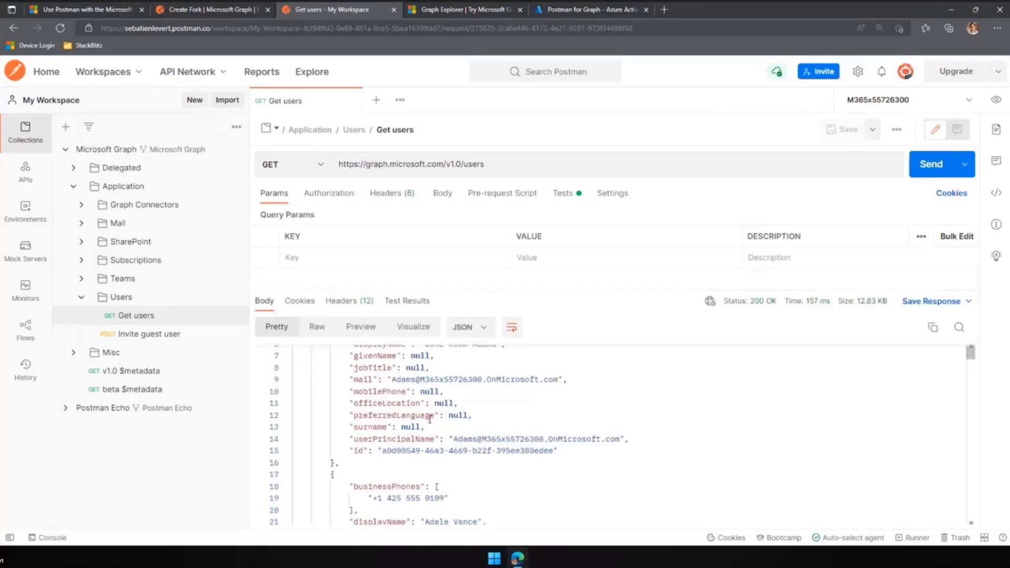
{"action": "scroll", "scroll_direction": "down", "scroll_amount": 3}
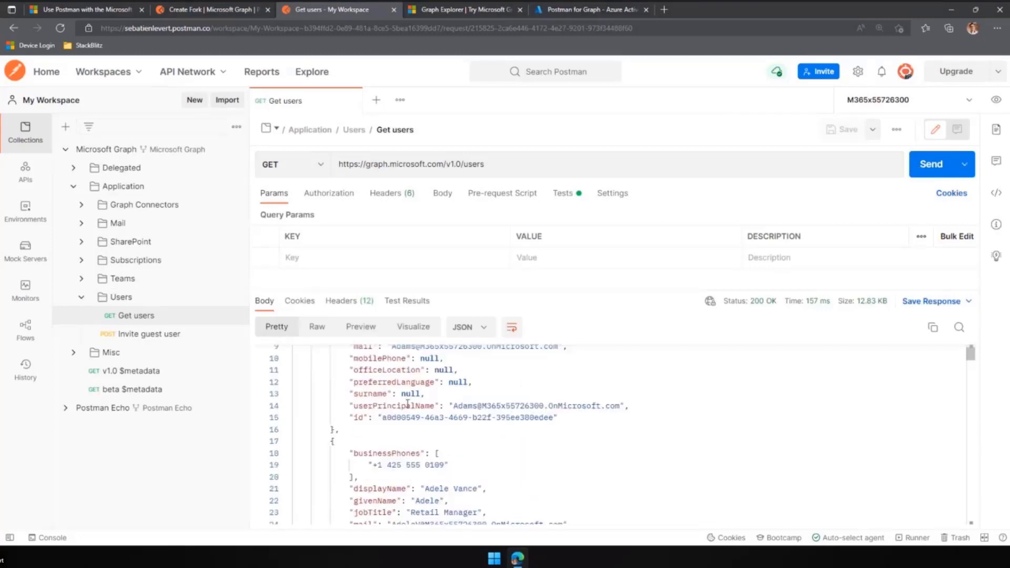
{"action": "scroll", "scroll_direction": "down", "scroll_amount": 3}
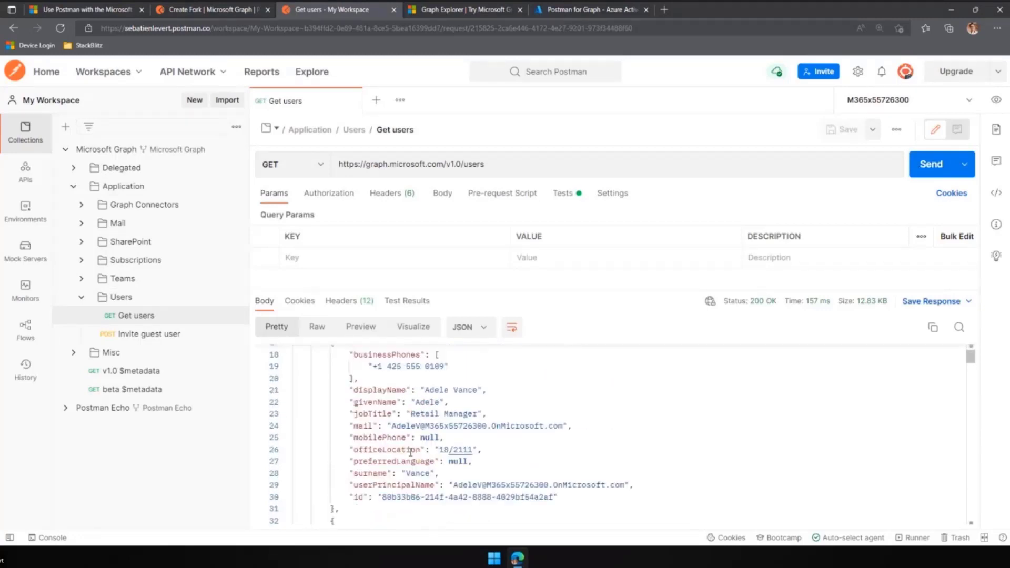
{"action": "scroll", "scroll_direction": "up", "scroll_amount": 3}
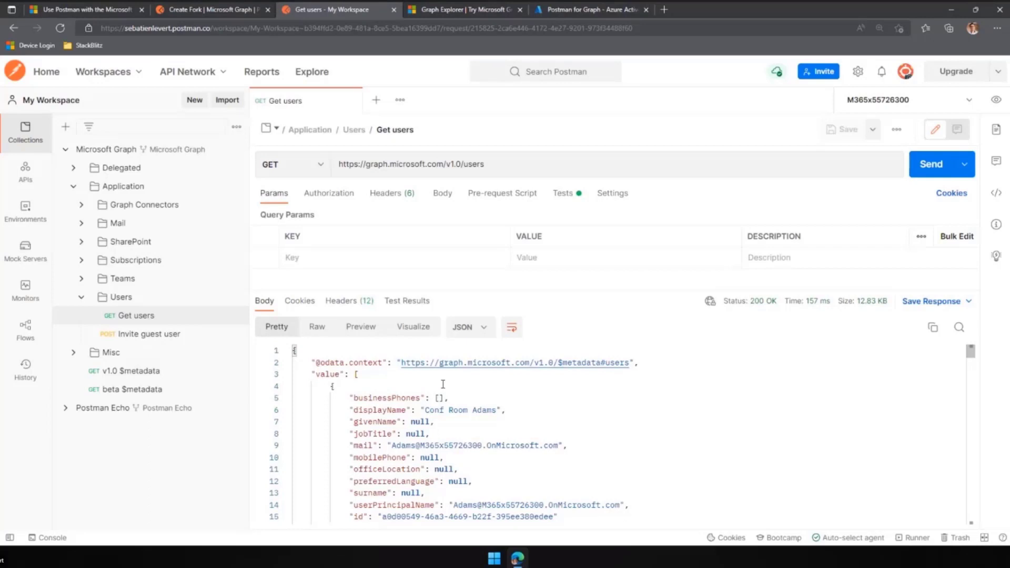
{"action": "mouse_move", "coordinate": [443, 384]}
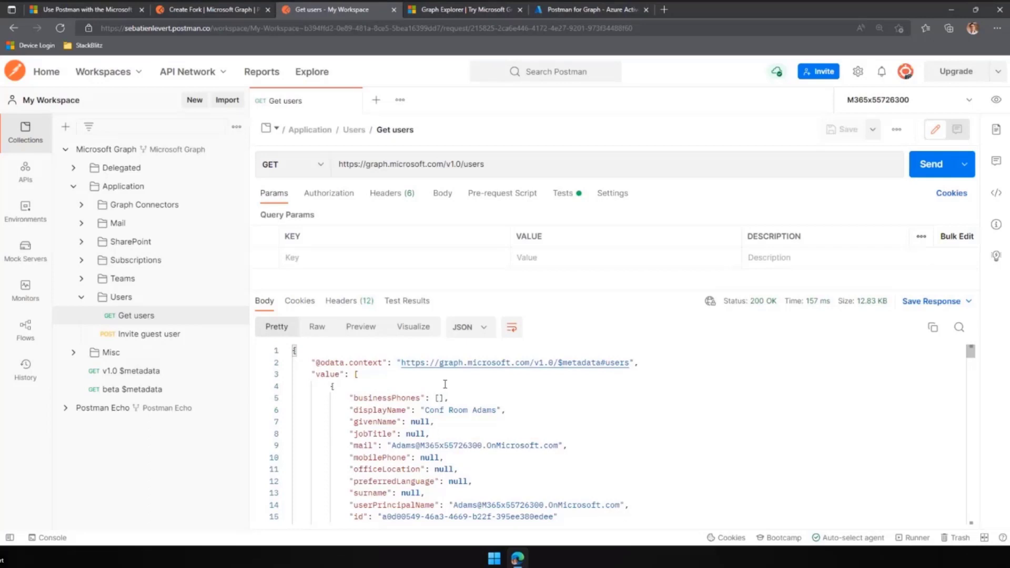
{"action": "mouse_move", "coordinate": [506, 409]}
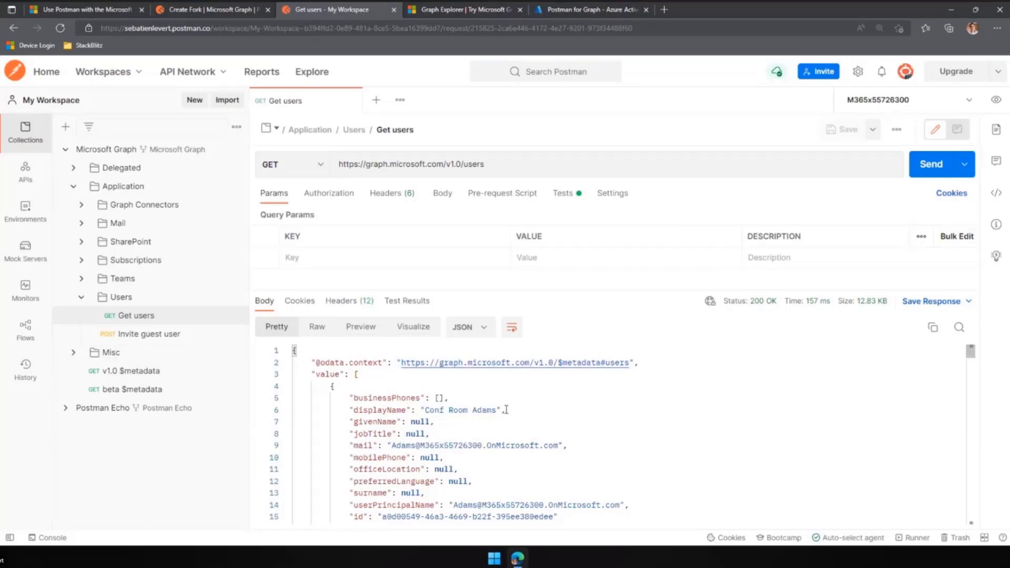
Review the Postman for Graph app's four granted Microsoft Graph API permissions in Azure AD.
{"action": "left_click", "coordinate": [589, 10]}
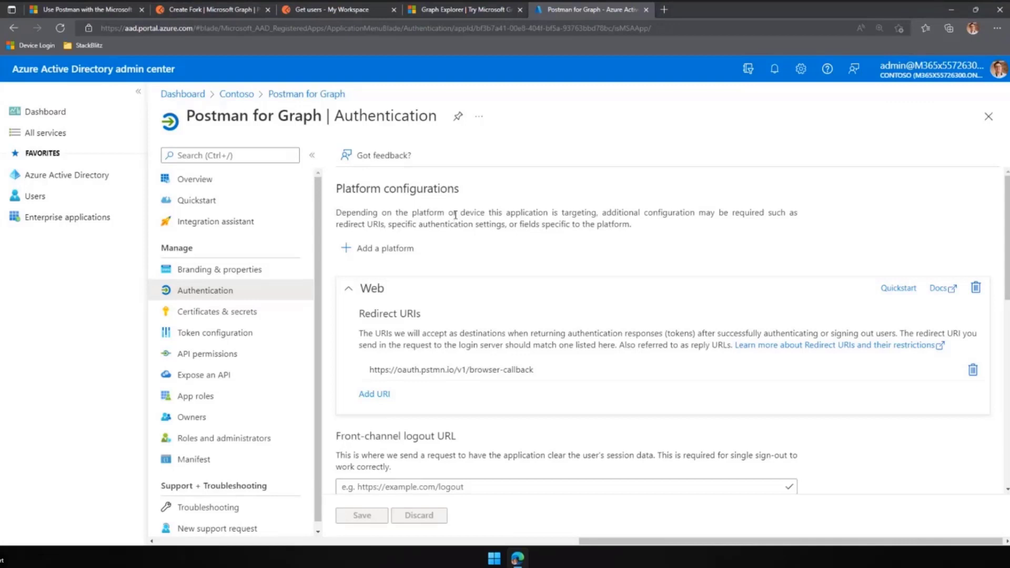
{"action": "left_click", "coordinate": [206, 354]}
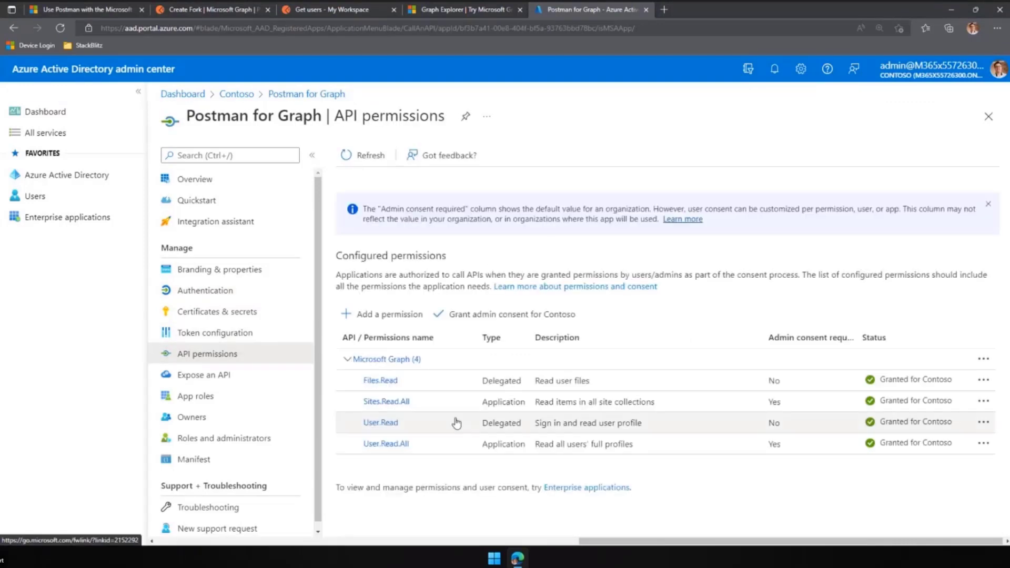
{"action": "mouse_move", "coordinate": [503, 511]}
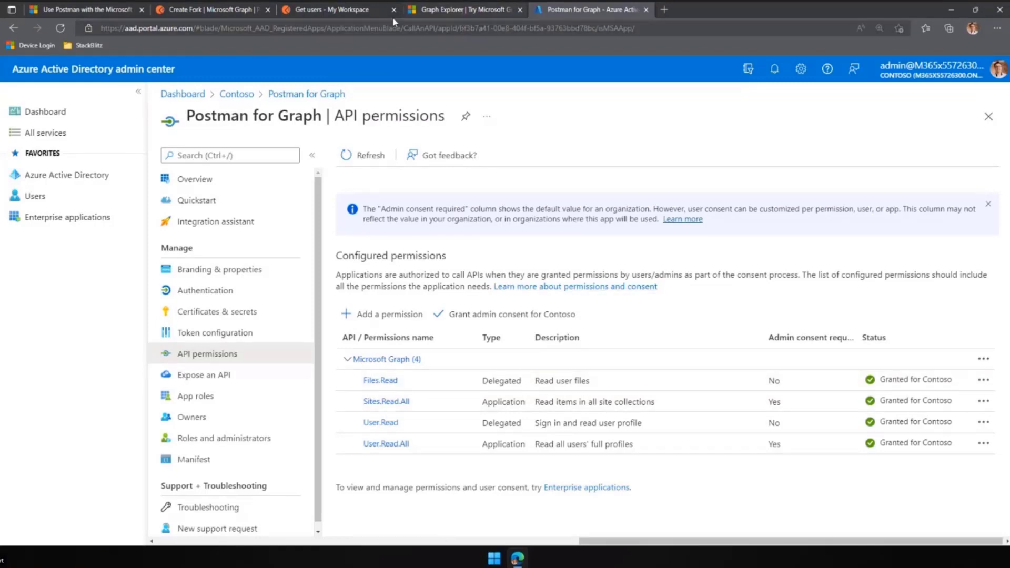
Return to Postman and open Get team channels under the Application Teams folder, collapsing Users.
{"action": "left_click", "coordinate": [335, 9]}
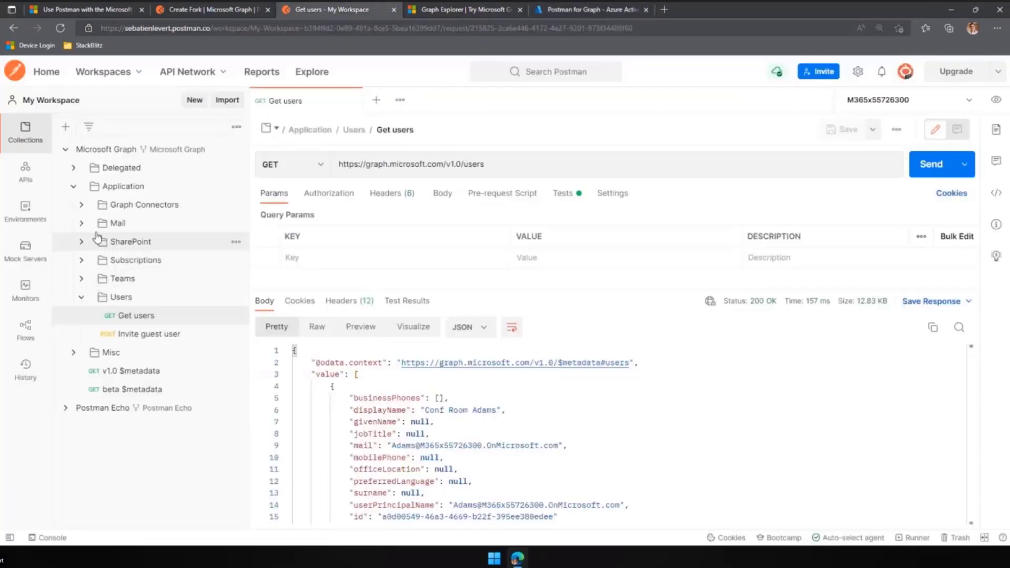
{"action": "left_click", "coordinate": [81, 223]}
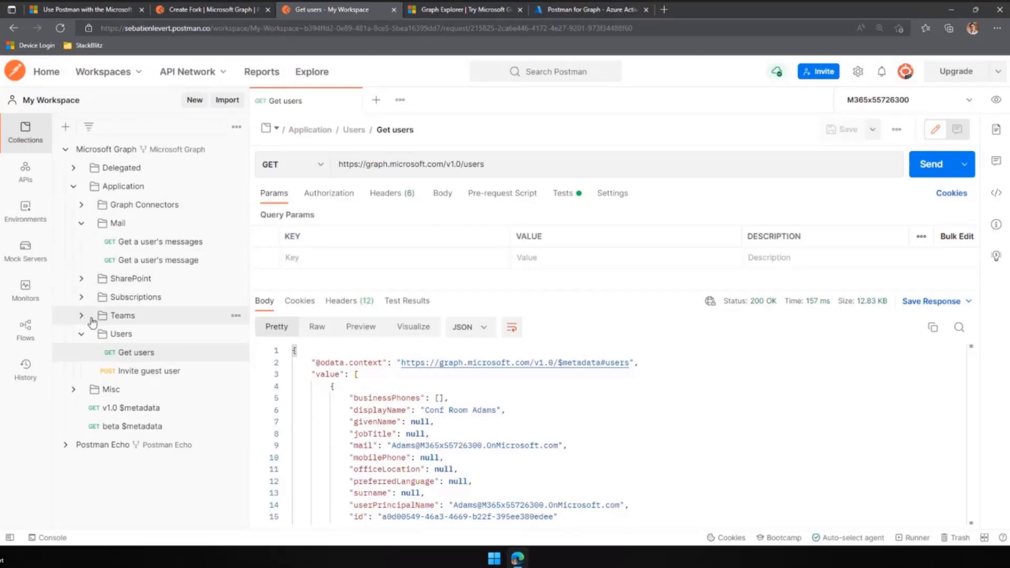
{"action": "left_click", "coordinate": [154, 389]}
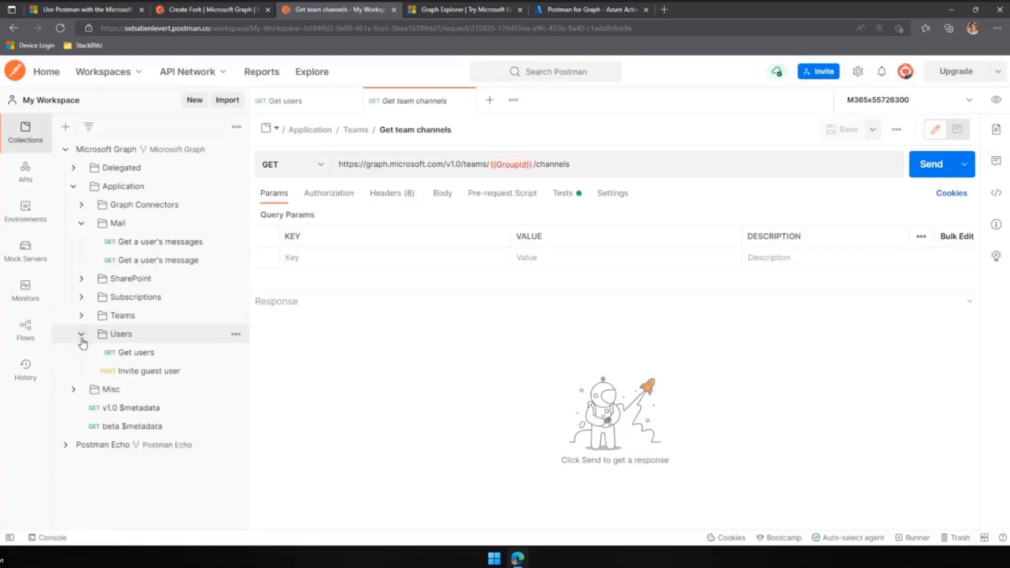
{"action": "left_click", "coordinate": [81, 333]}
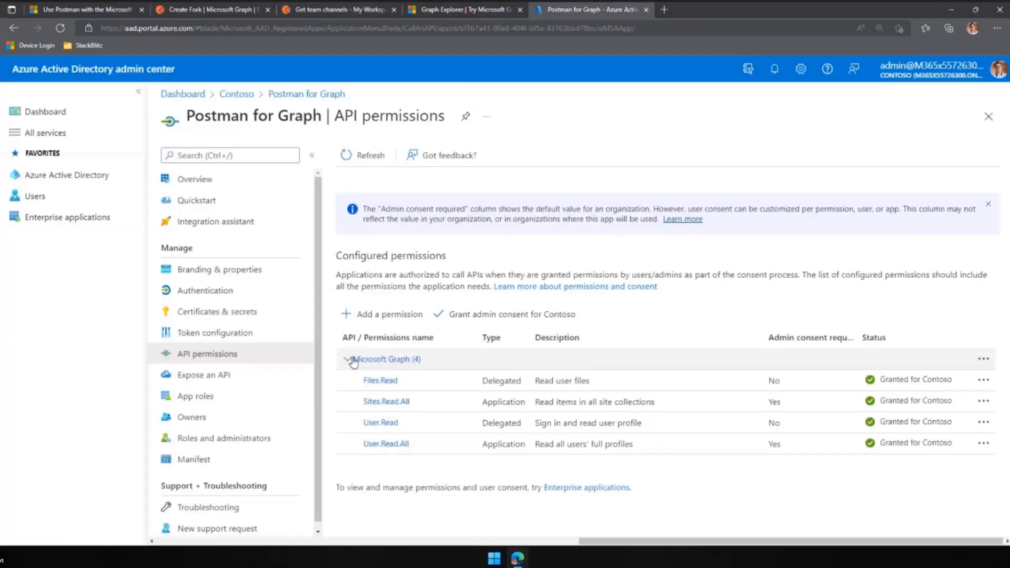
{"action": "mouse_move", "coordinate": [385, 323]}
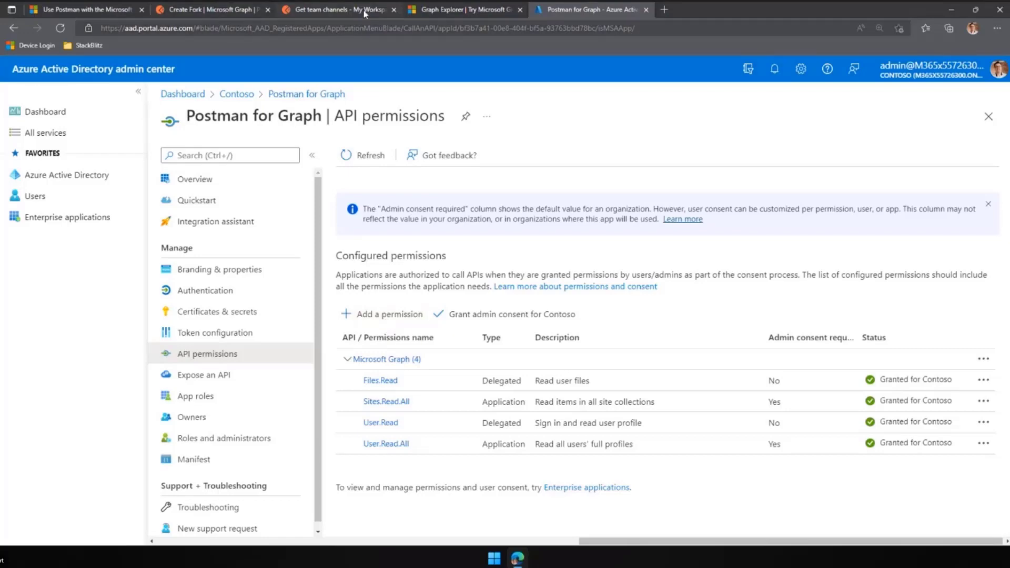
Glance at the Create Fork tab, then return to the unsent Get team channels request.
{"action": "left_click", "coordinate": [209, 9]}
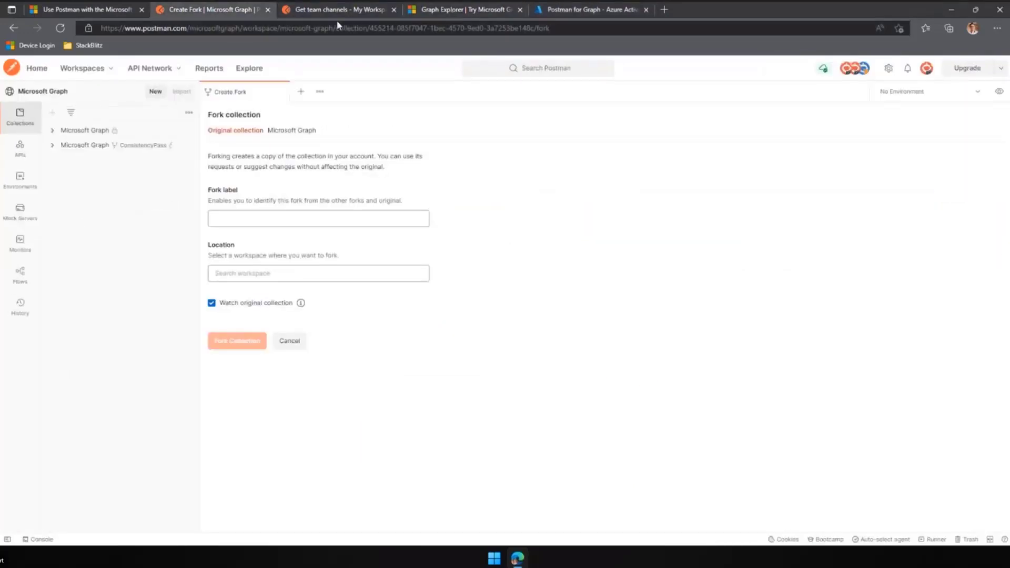
{"action": "left_click", "coordinate": [337, 10]}
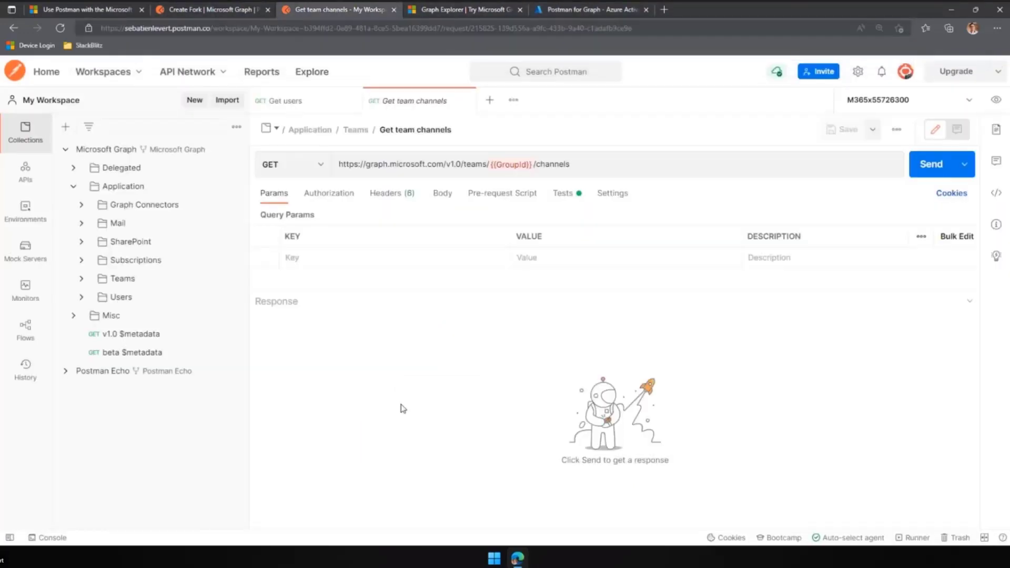